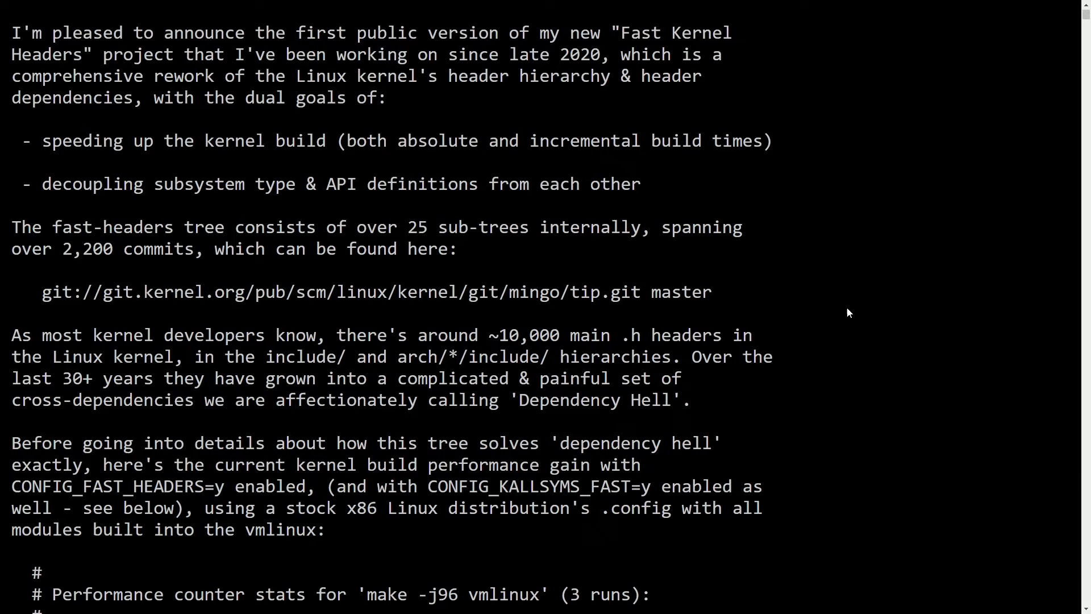
mouse_move(818, 245)
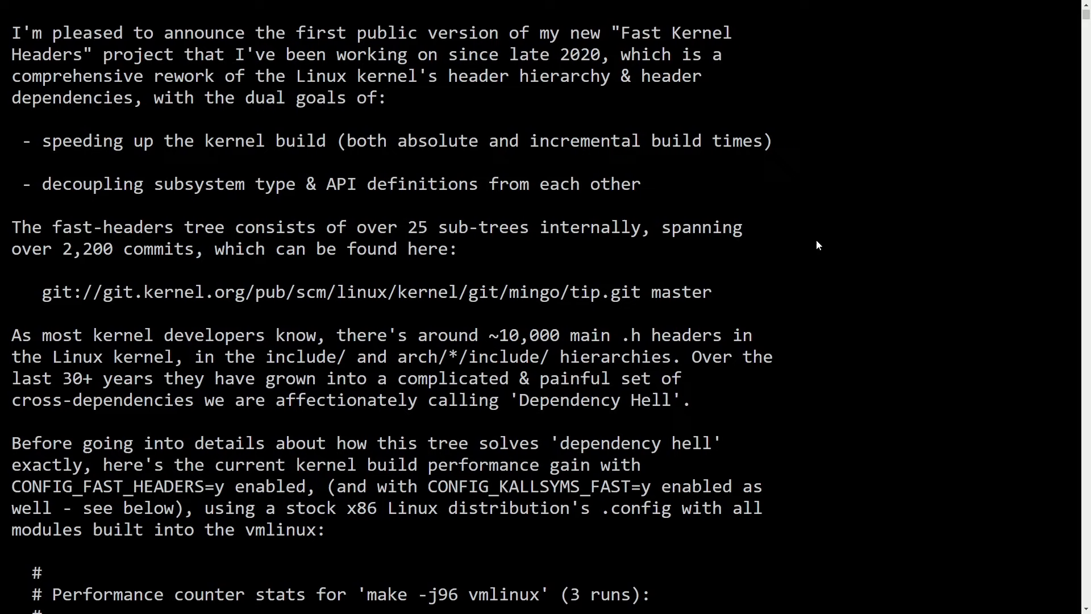
mouse_move(946, 414)
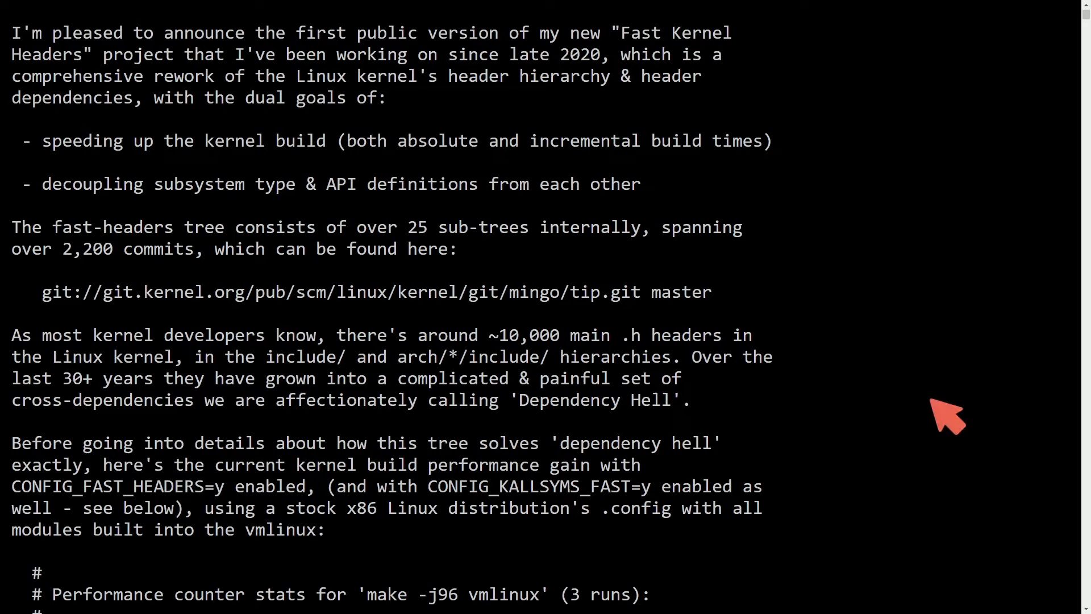
mouse_move(842, 198)
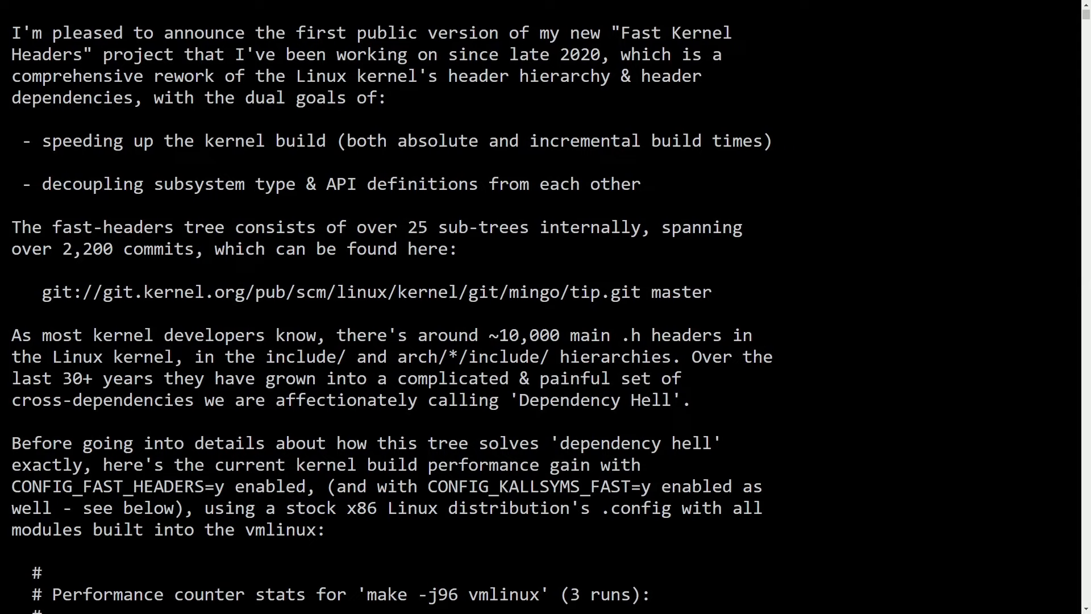
mouse_move(863, 314)
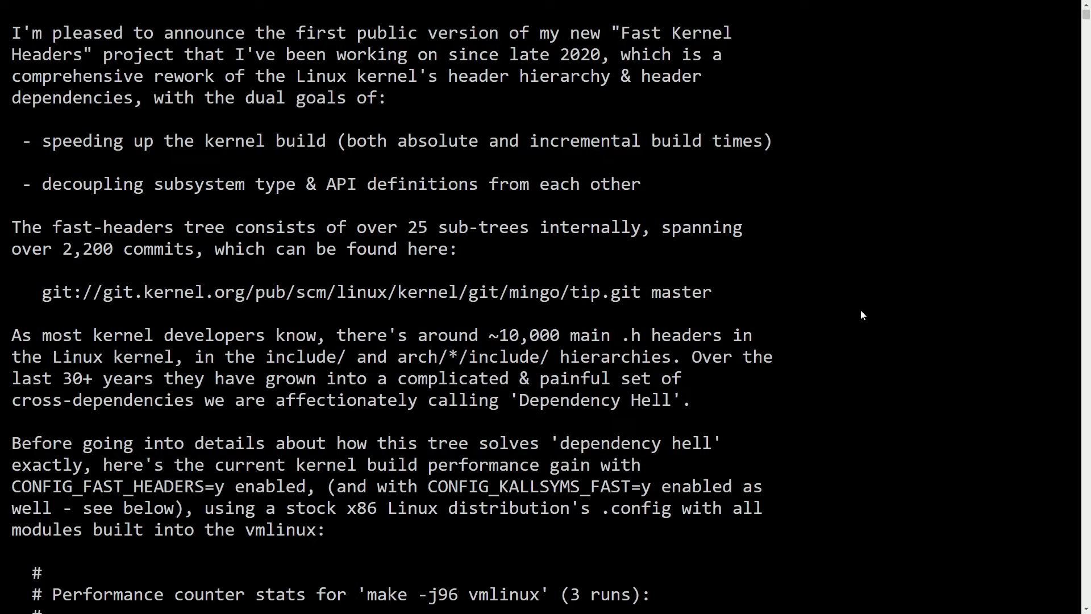
mouse_move(242, 136)
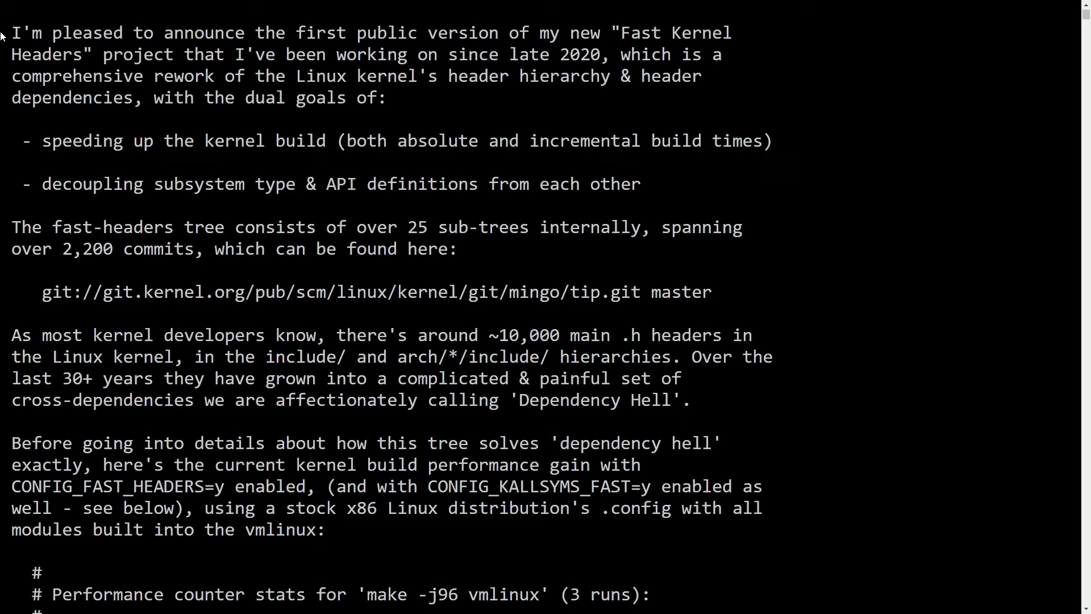
mouse_move(664, 257)
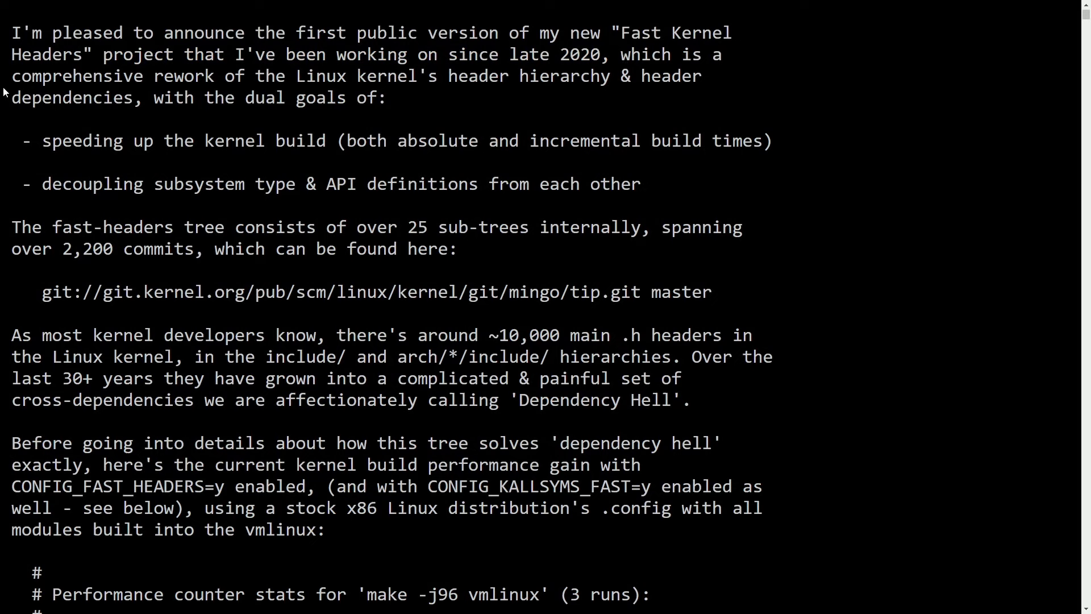
- Highlight the header-hierarchy rework, faster-build and decoupling goals, then clear the highlight
left_click_drag(20, 76, 556, 75)
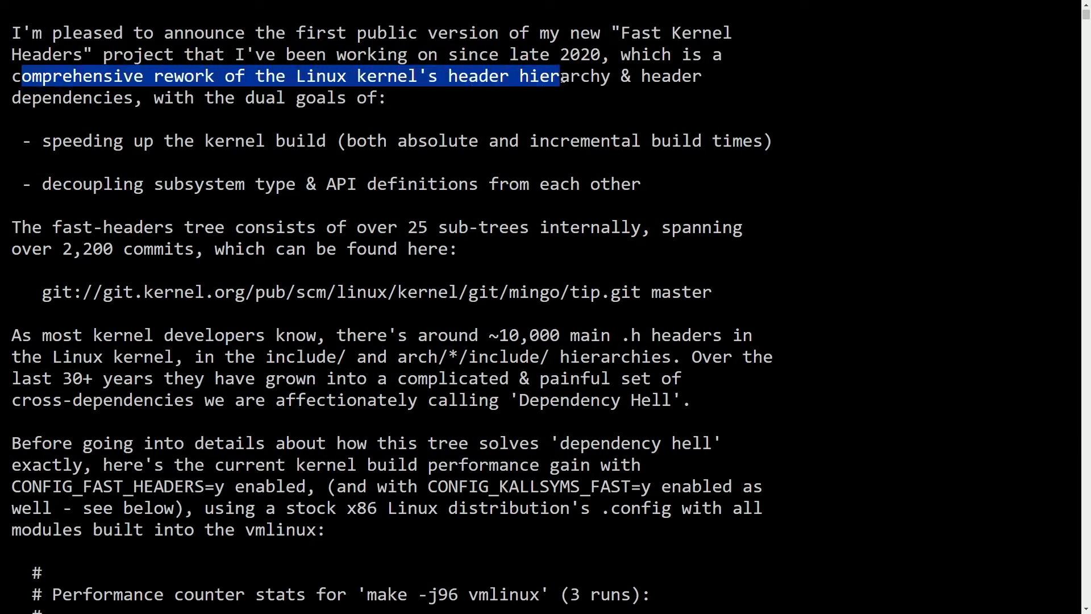
left_click_drag(557, 76, 710, 76)
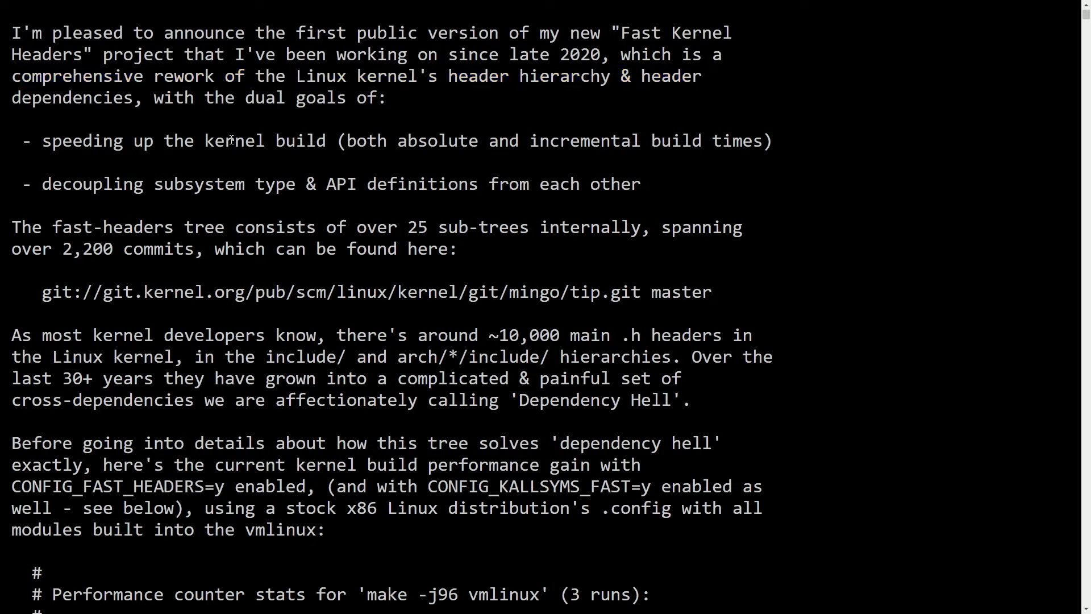
left_click_drag(41, 140, 328, 140)
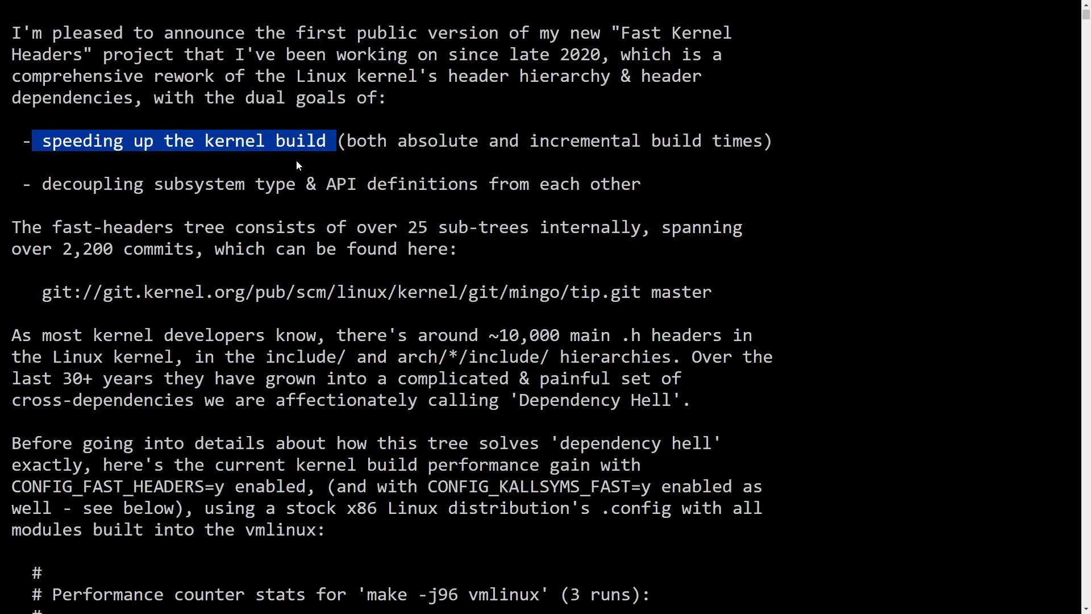
left_click_drag(41, 183, 356, 184)
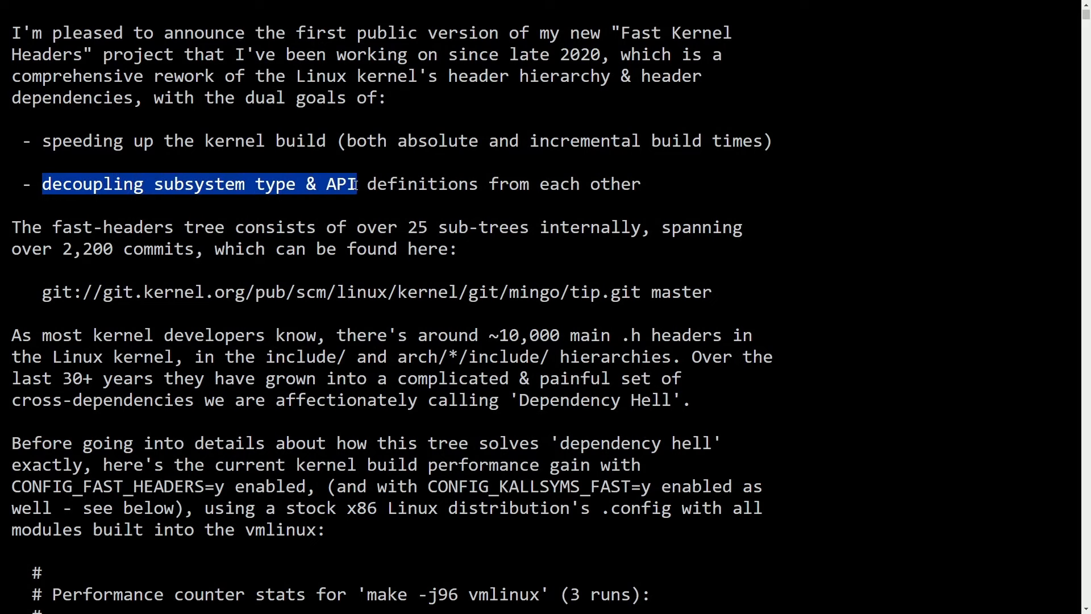
left_click(626, 193)
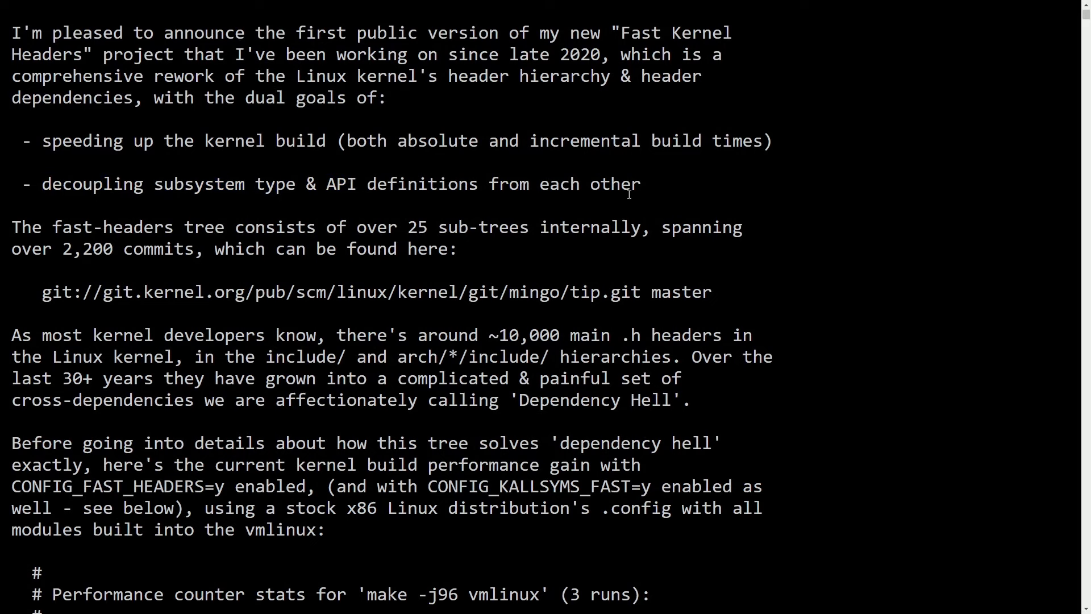
- Scroll to the performance stats and highlight the -fast-headers-v1 CPU-time labels
scroll("down", 3)
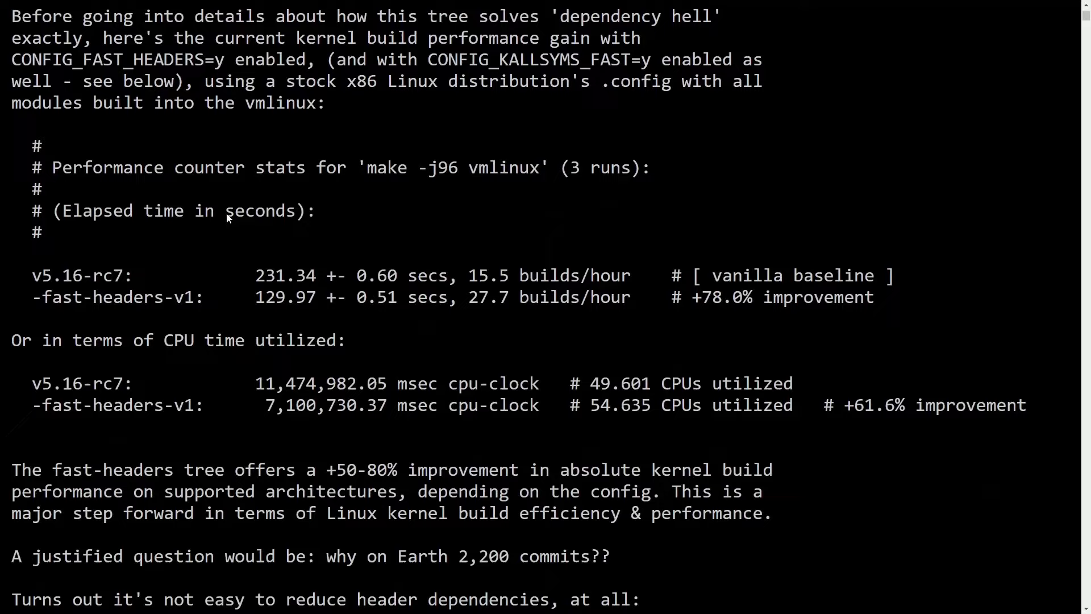
scroll("down", 3)
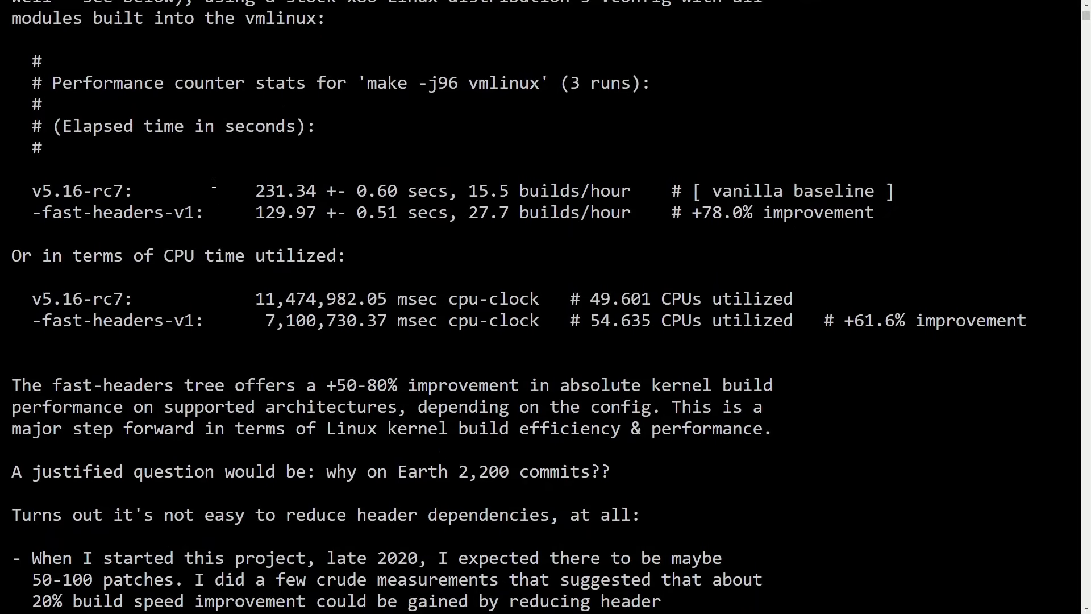
mouse_move(188, 186)
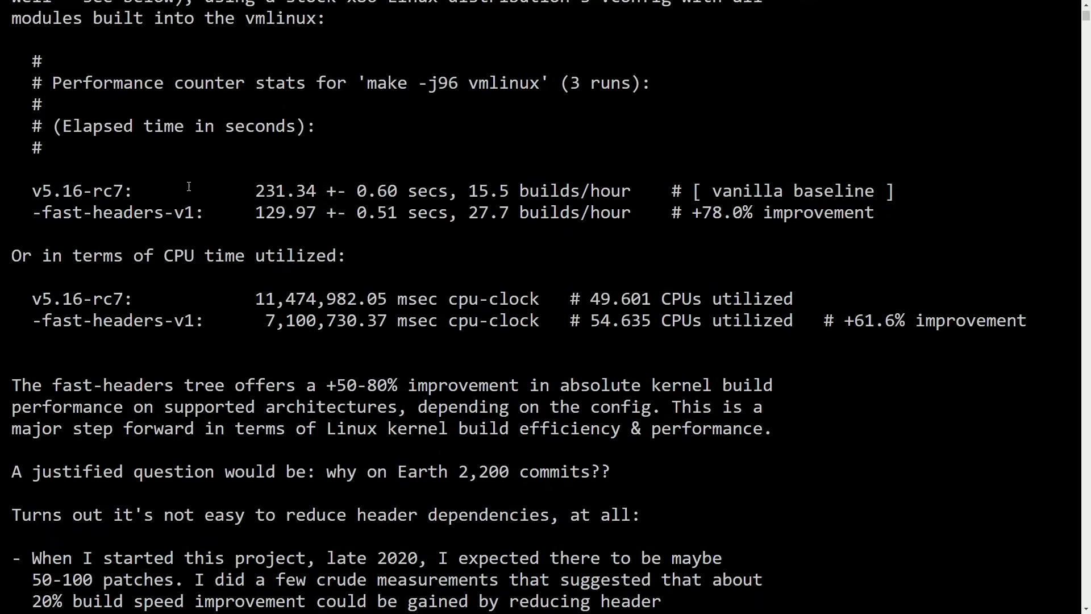
mouse_move(654, 252)
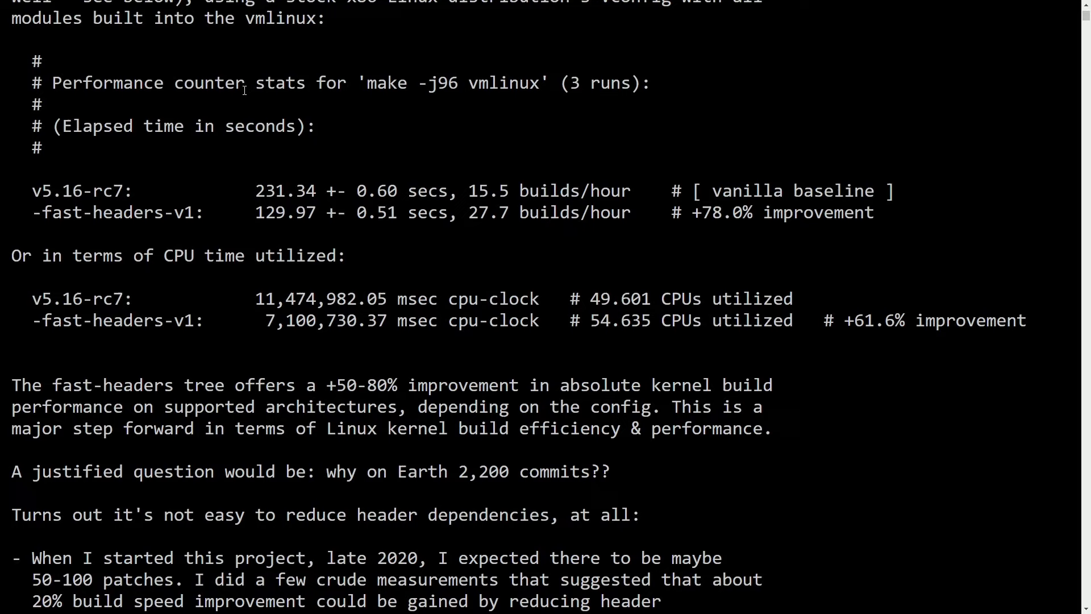
left_click_drag(367, 83, 539, 83)
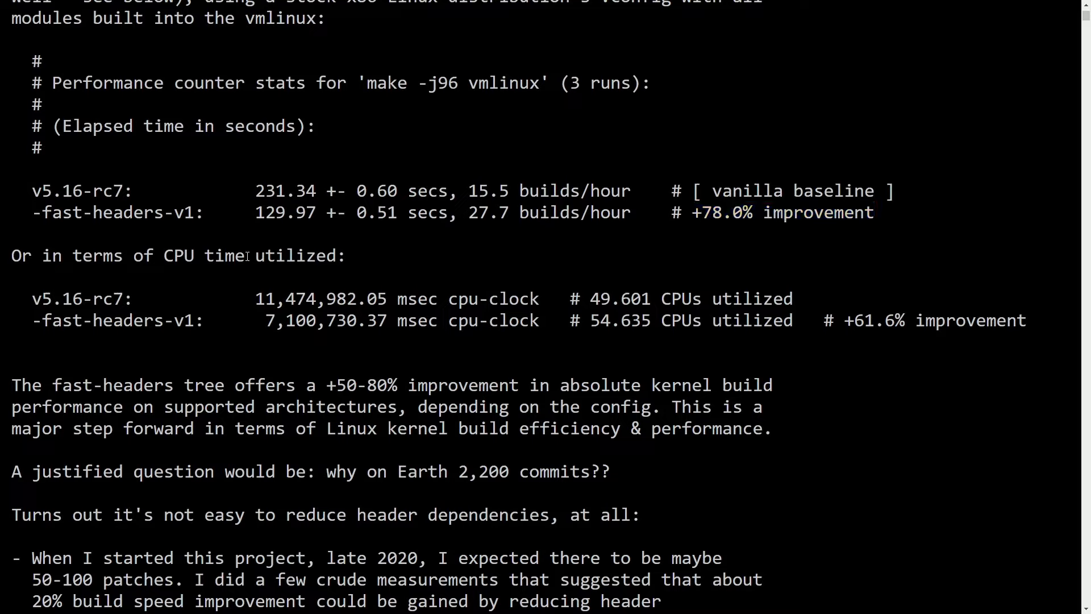
double_click(222, 255)
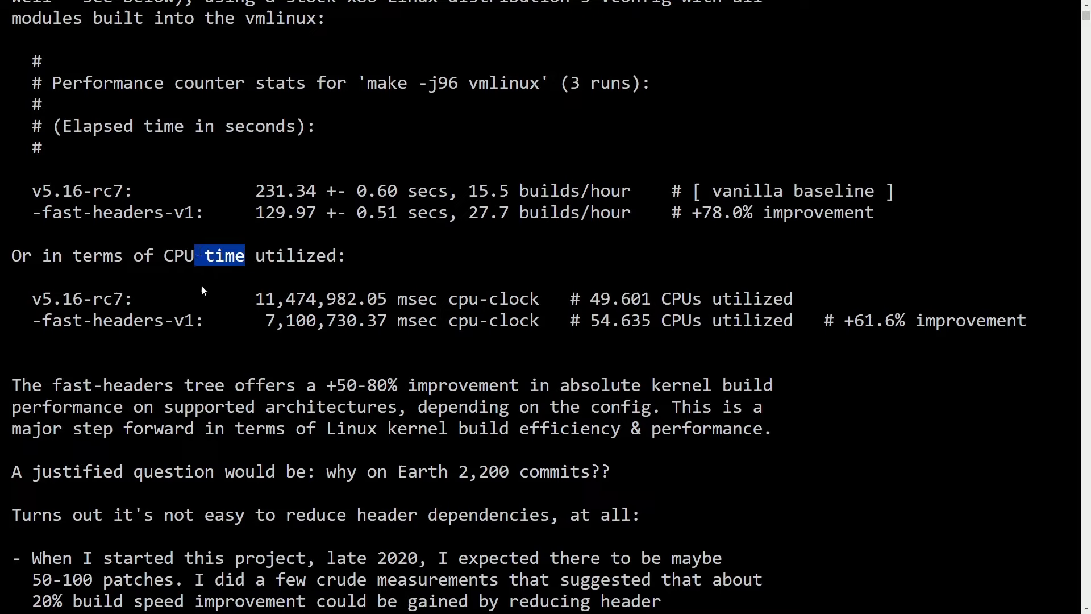
double_click(118, 320)
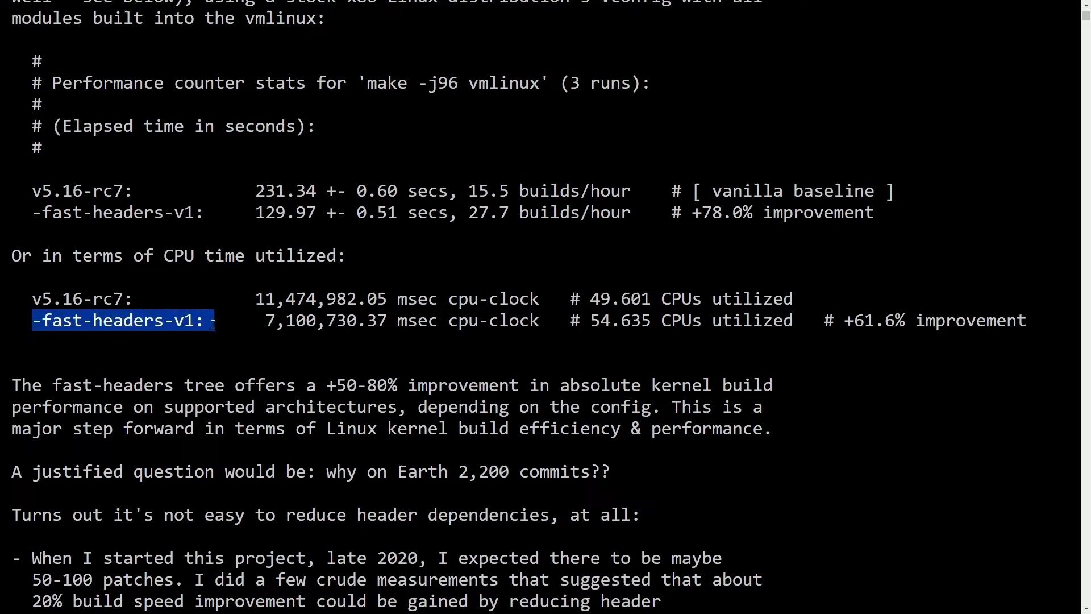
left_click_drag(844, 320, 1023, 321)
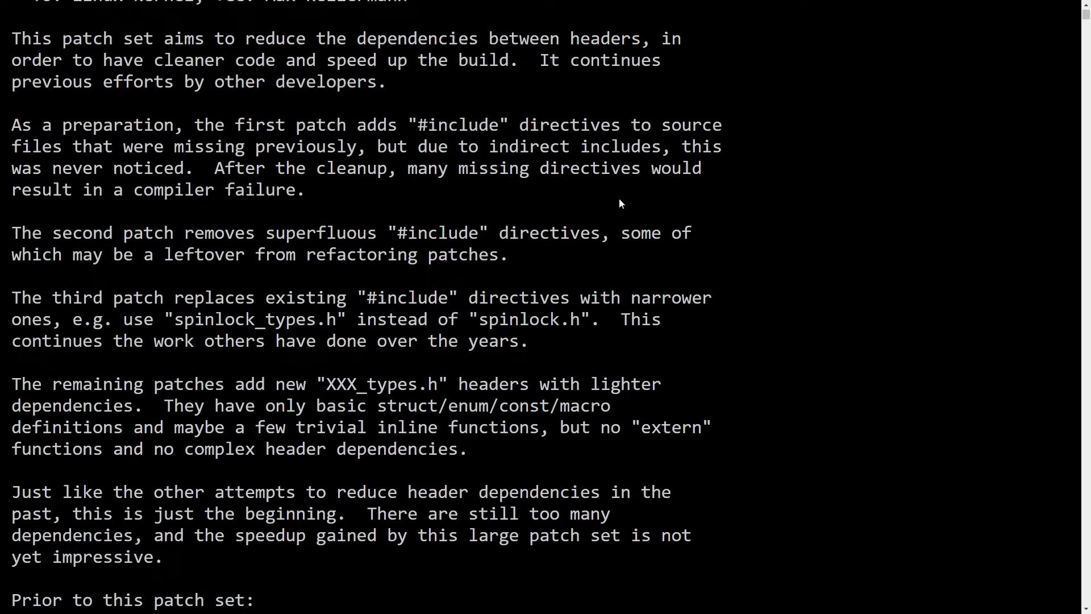
mouse_move(834, 243)
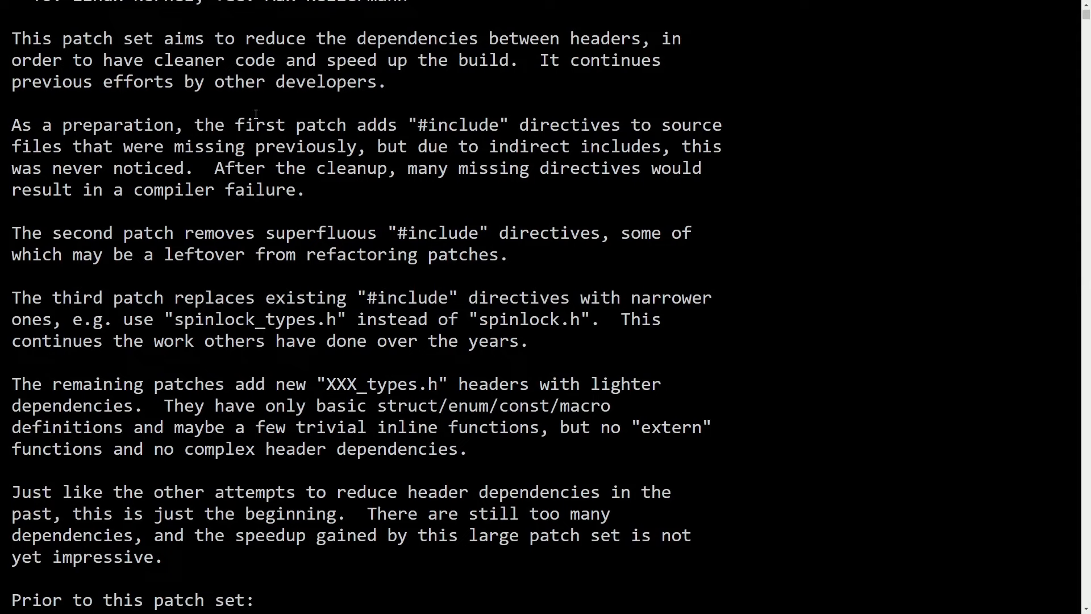
- Highlight the opening paragraph on cleaner code and faster builds, then reach 'Prior to this patch set'
left_click_drag(12, 38, 77, 38)
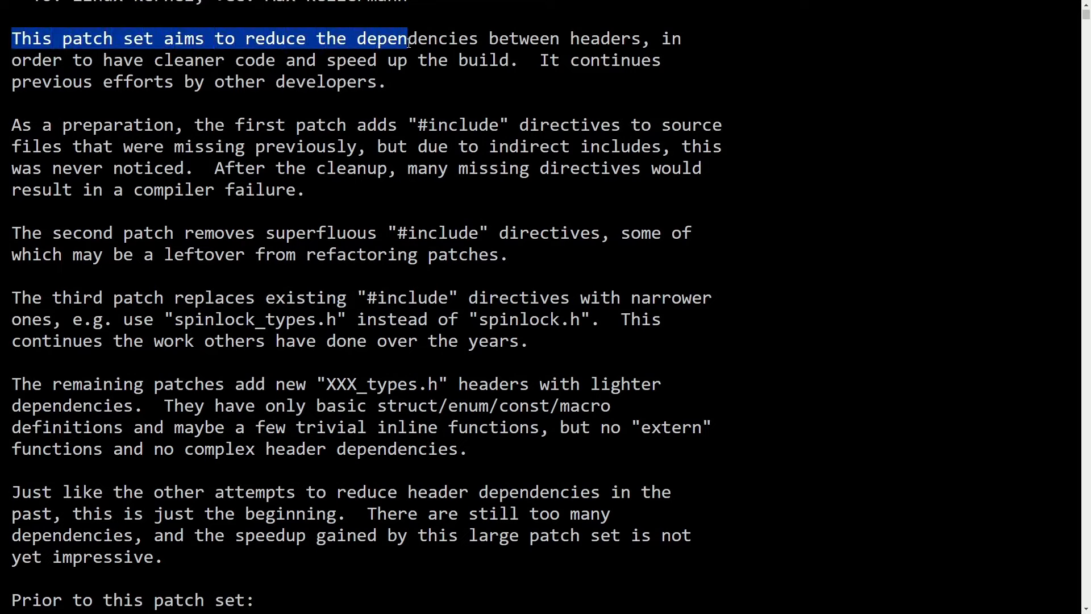
left_click_drag(407, 38, 254, 61)
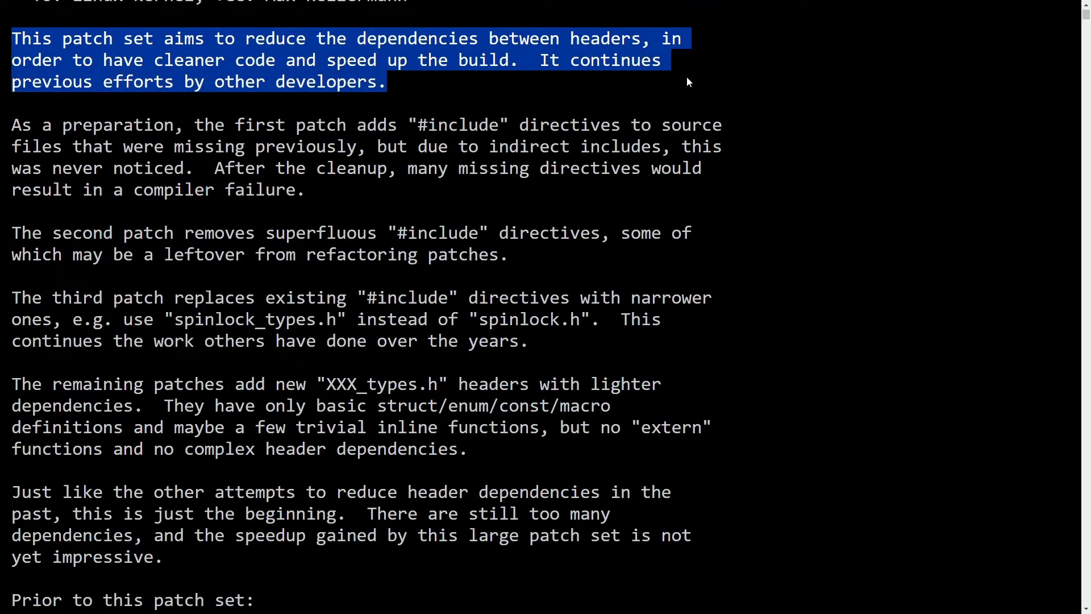
scroll("down", 3)
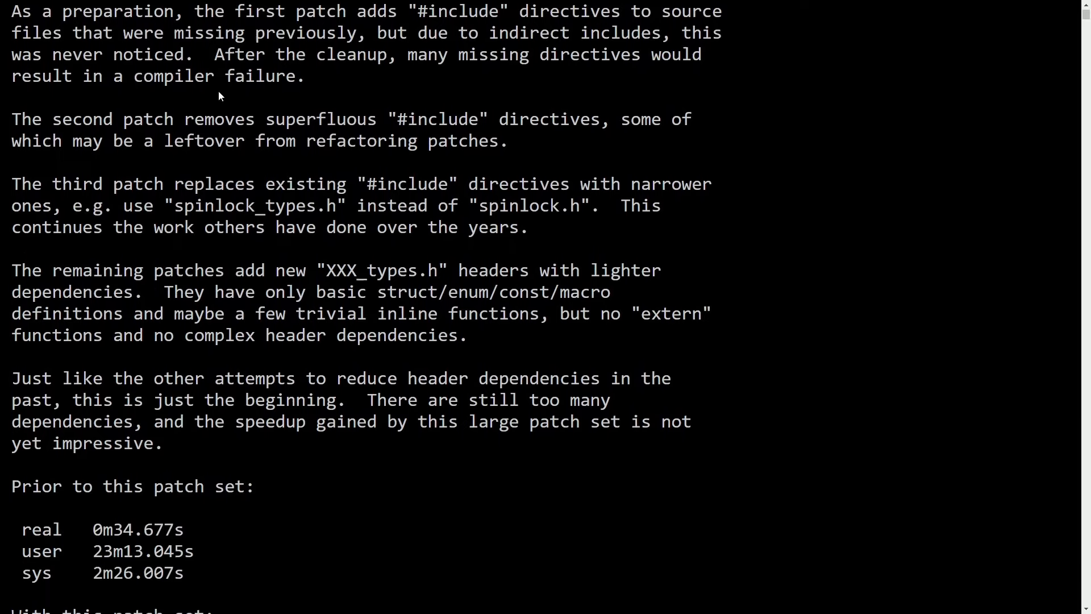
- Highlight the first-patch note on unnoticed missing includes, then reveal the with-patch timings
left_click_drag(11, 11, 354, 12)
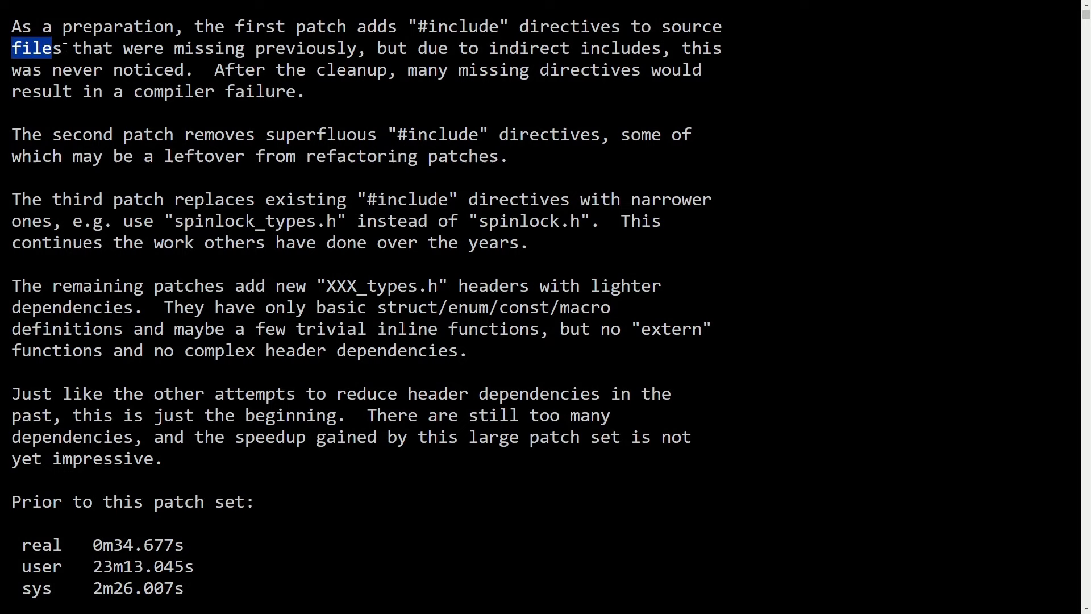
left_click_drag(52, 48, 722, 48)
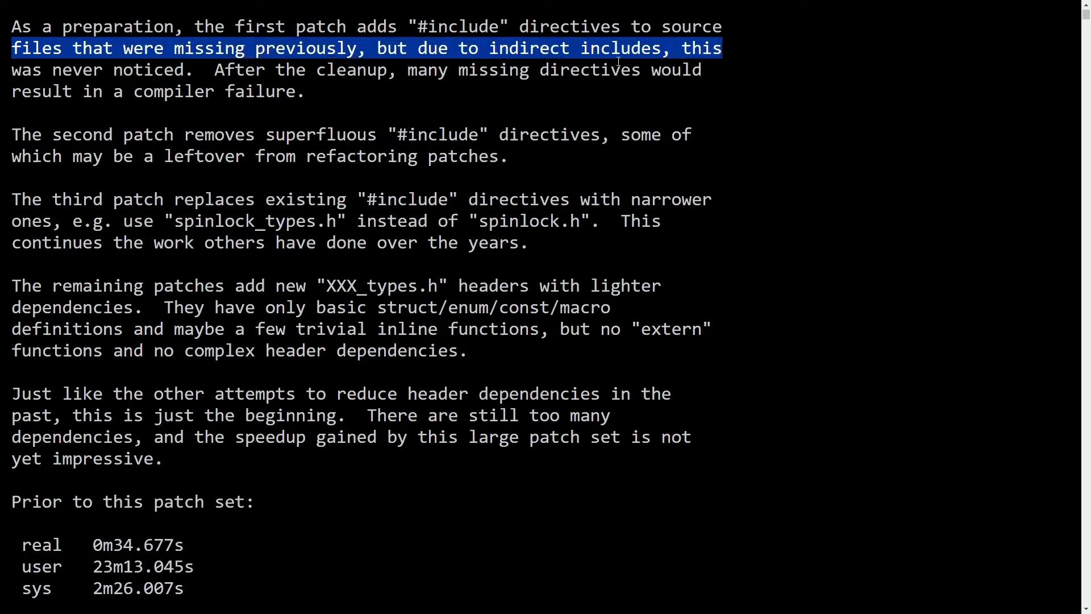
left_click_drag(722, 48, 393, 70)
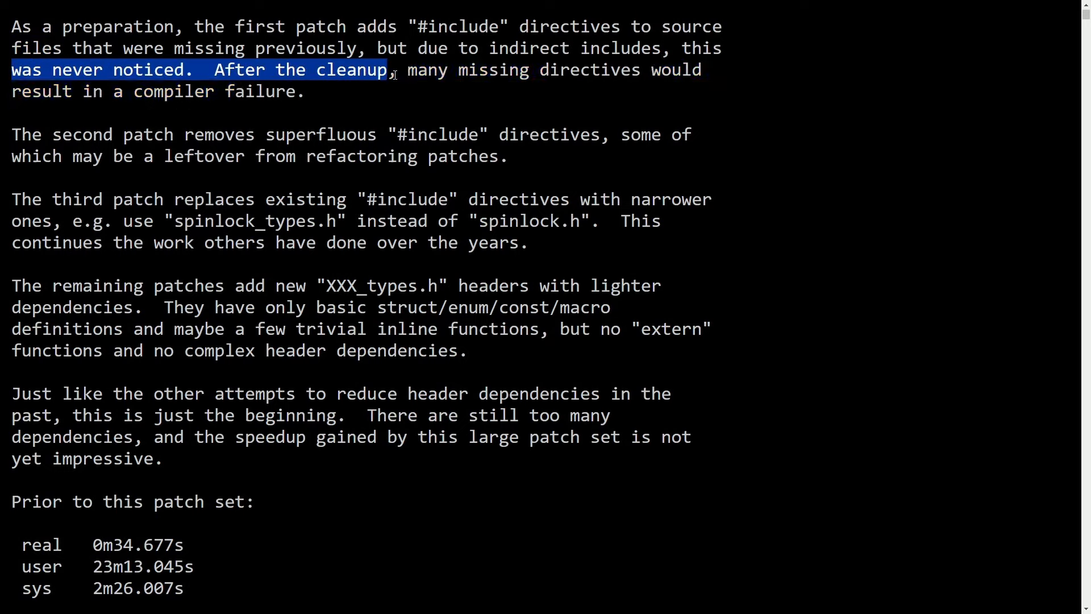
left_click_drag(389, 70, 702, 69)
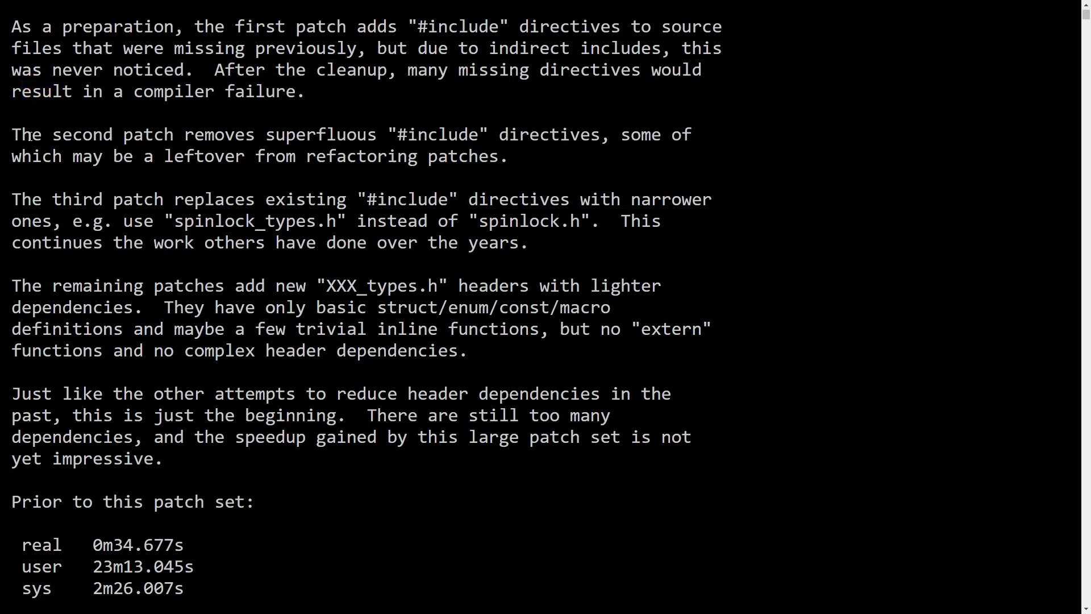
left_click_drag(12, 134, 480, 134)
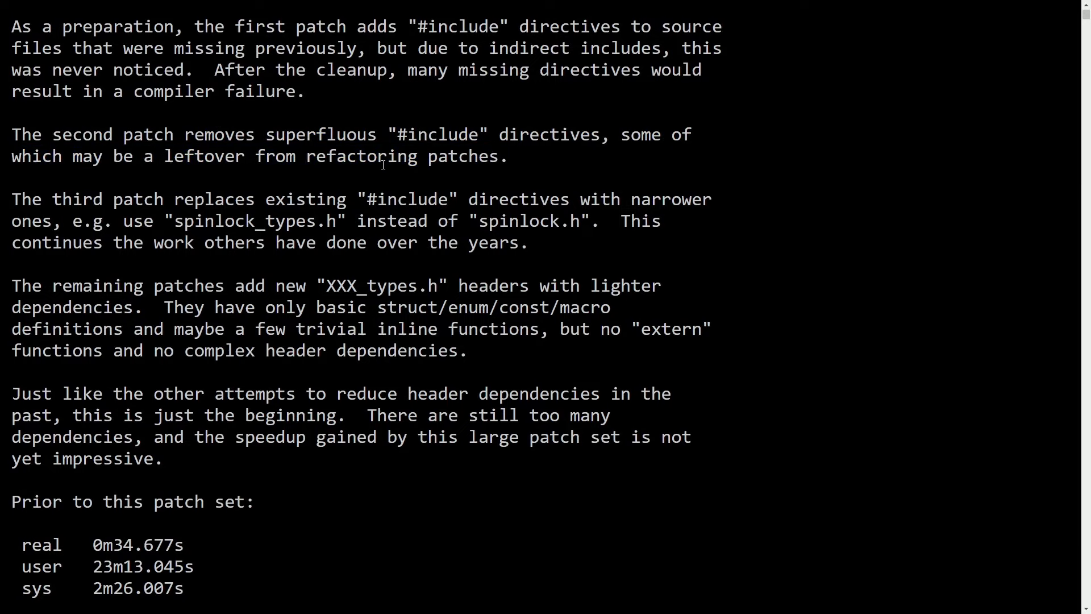
scroll("down", 3)
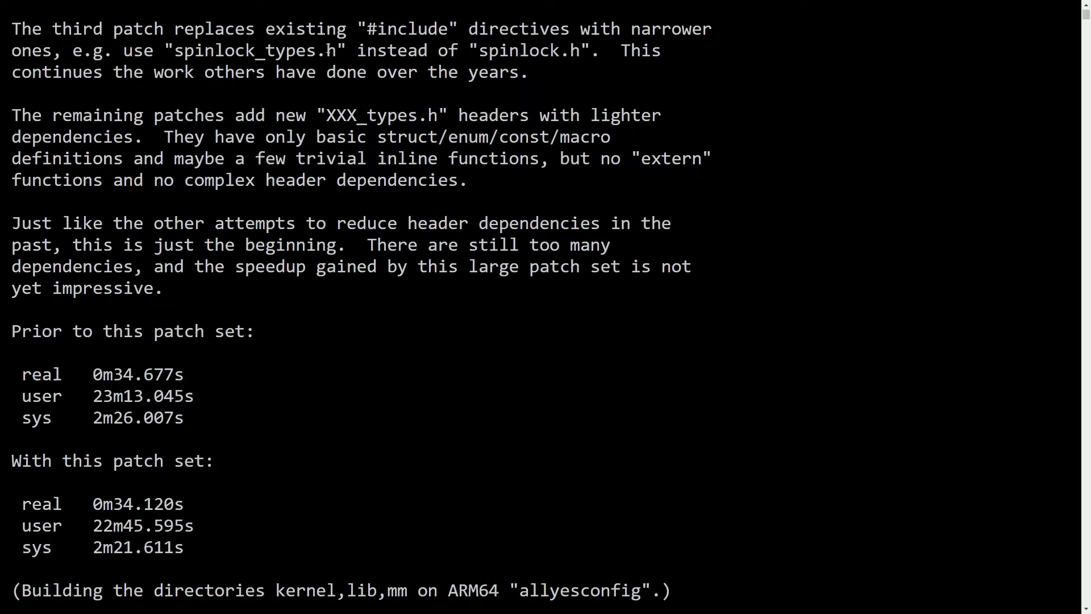
double_click(412, 29)
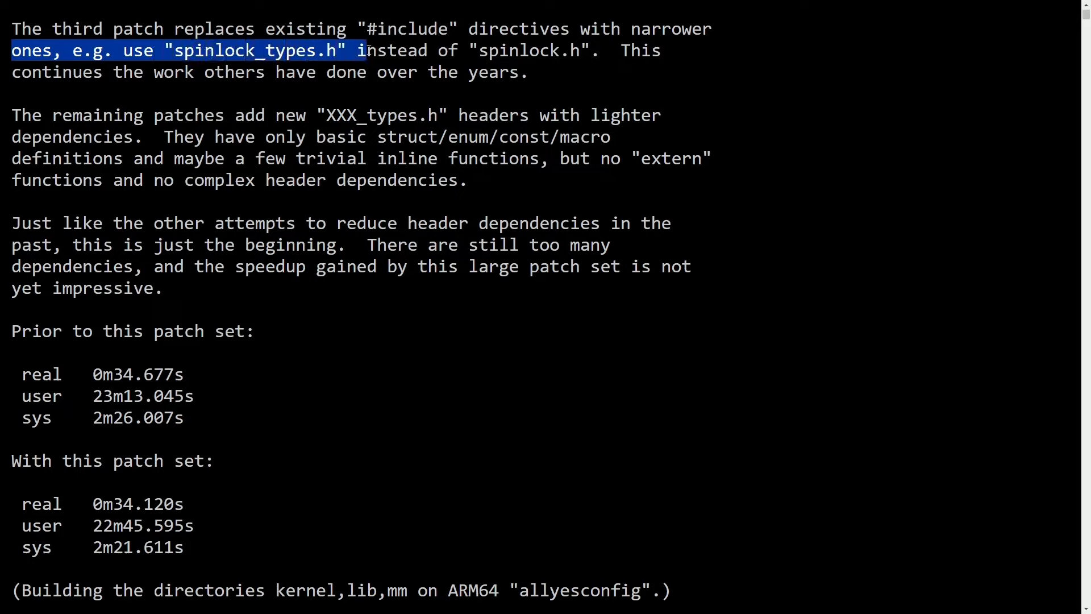
left_click_drag(360, 50, 675, 50)
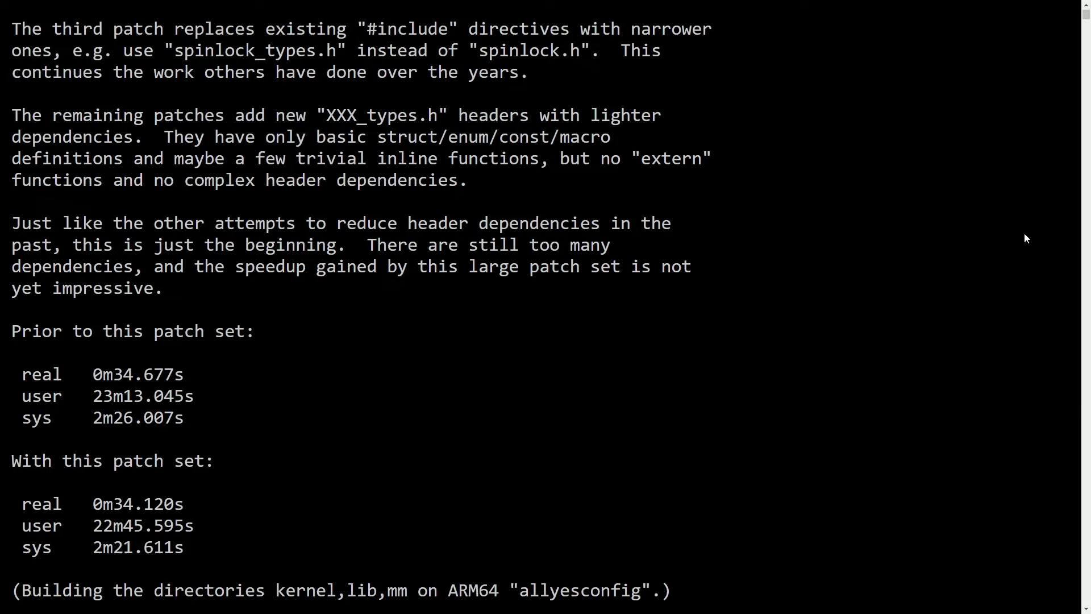
mouse_move(755, 80)
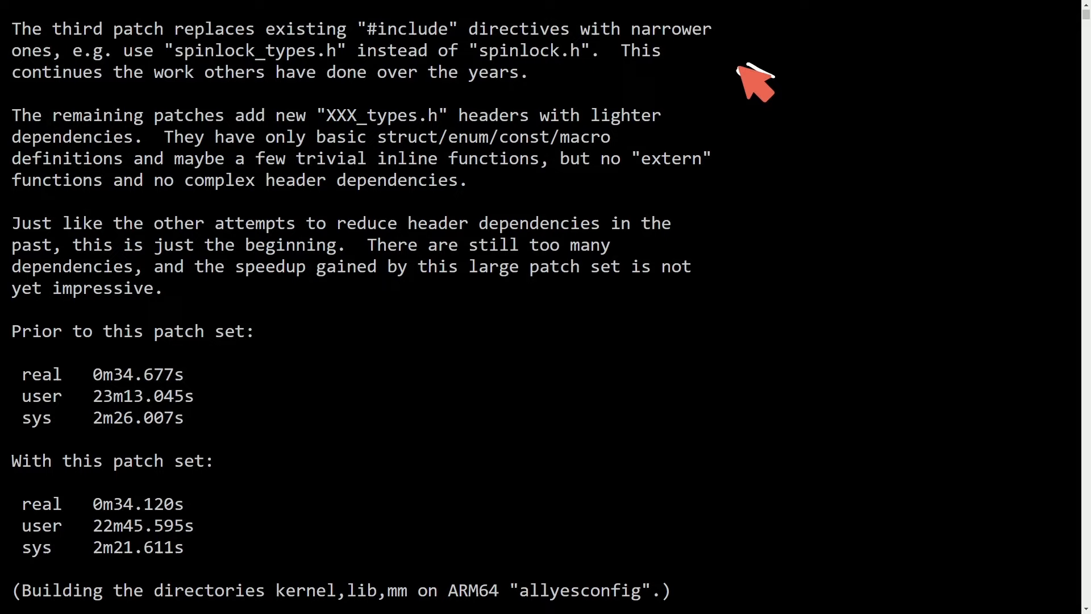
mouse_move(837, 173)
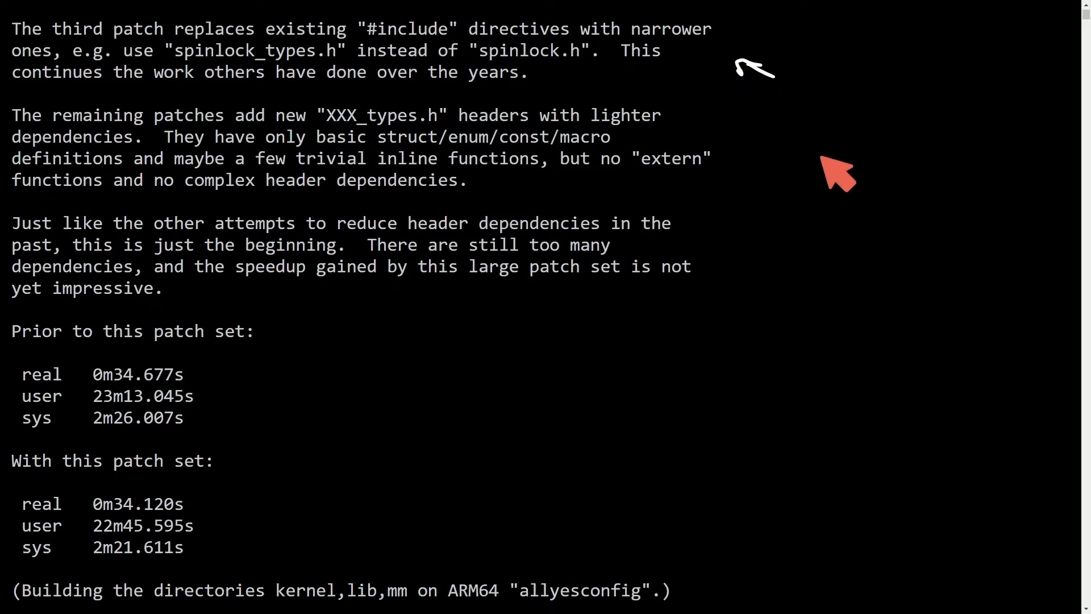
mouse_move(833, 165)
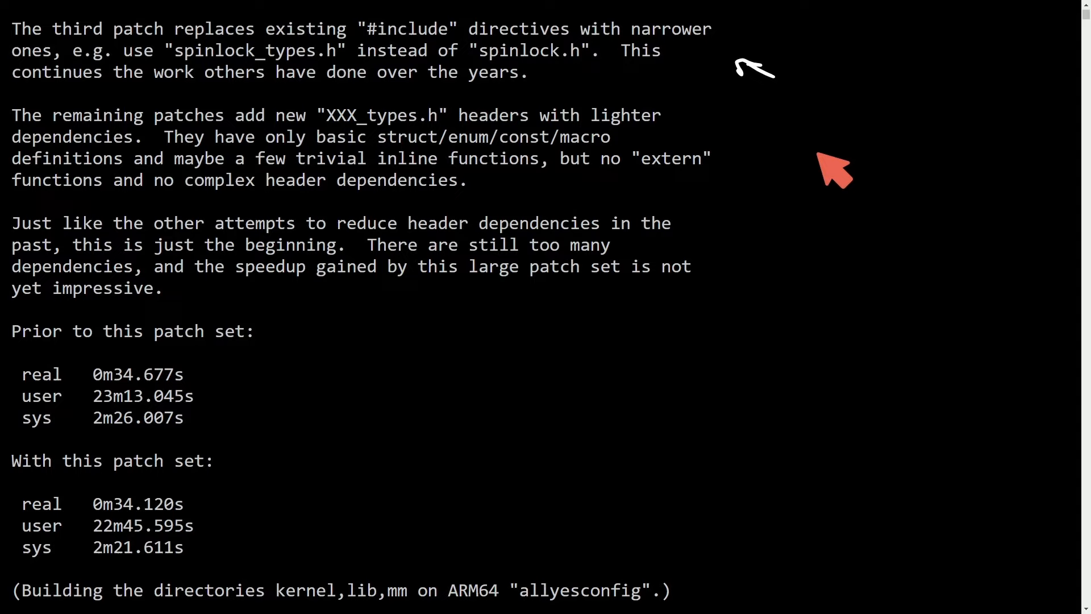
mouse_move(832, 170)
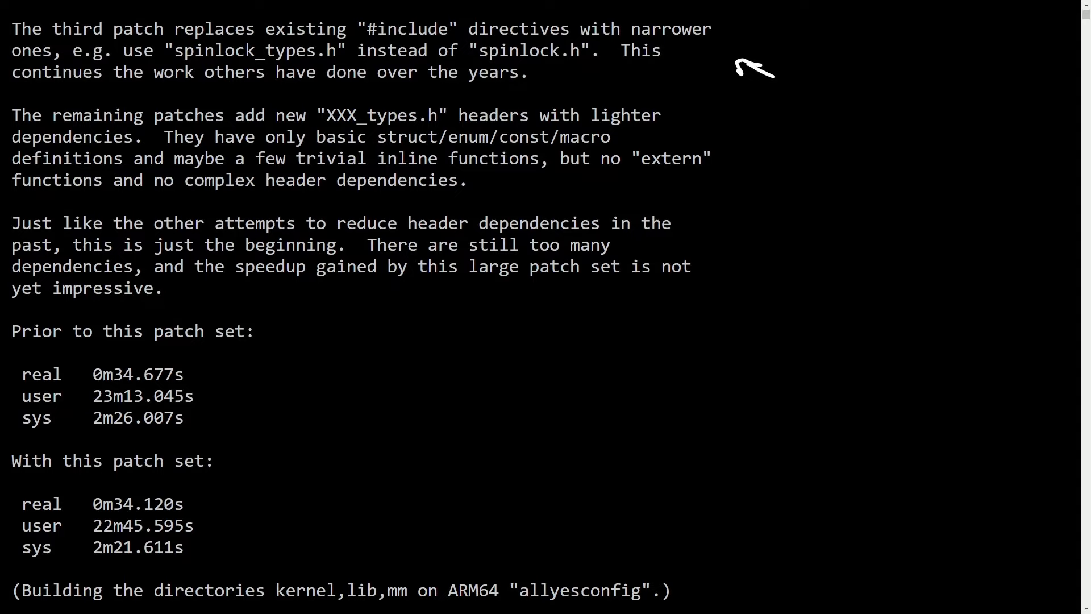
mouse_move(954, 283)
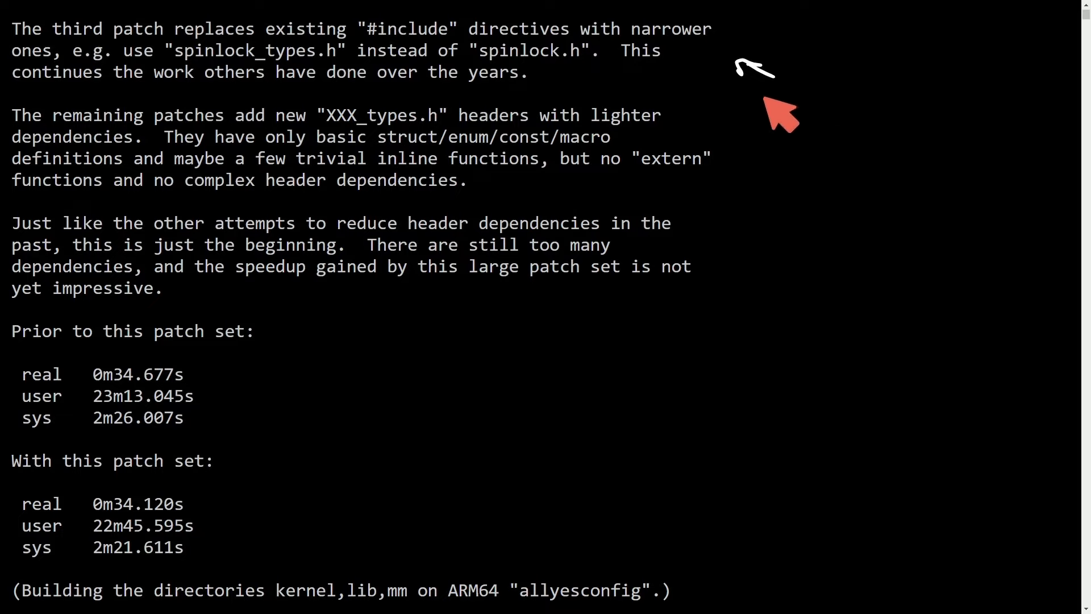
type("Implications")
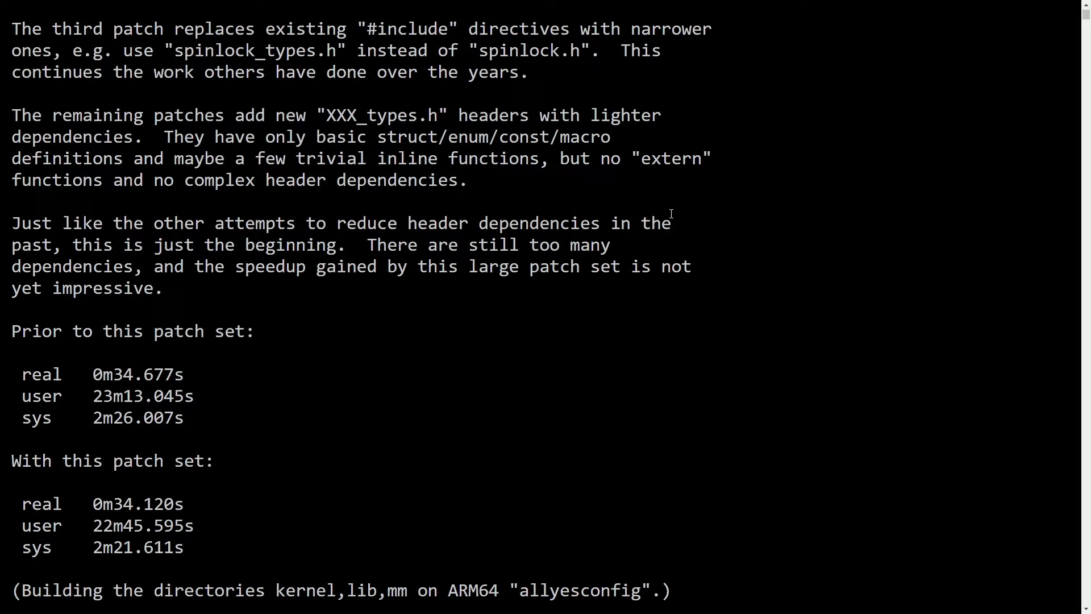
mouse_move(533, 202)
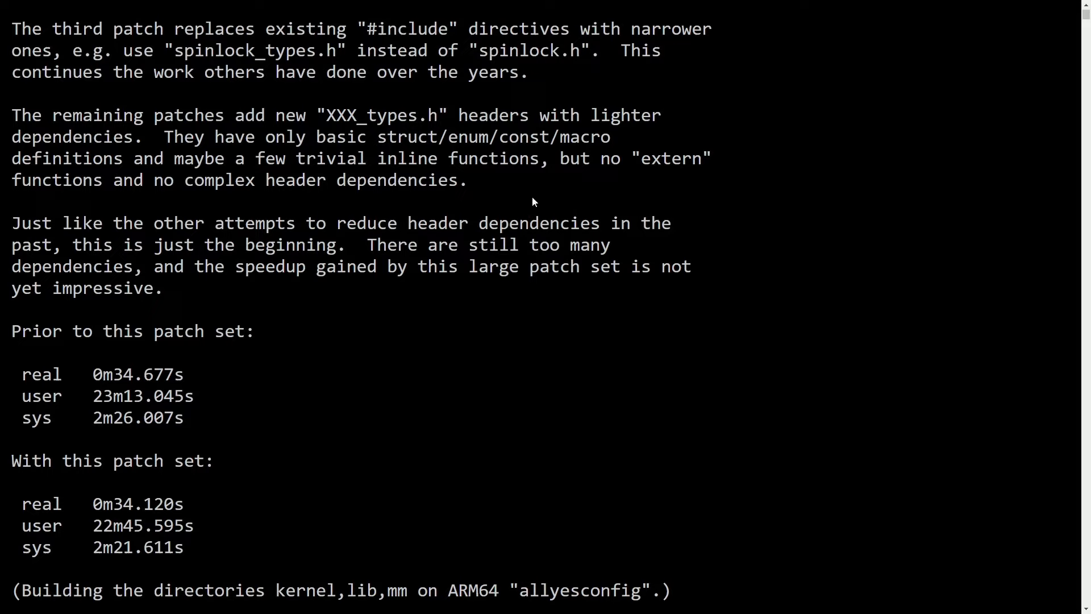
mouse_move(525, 198)
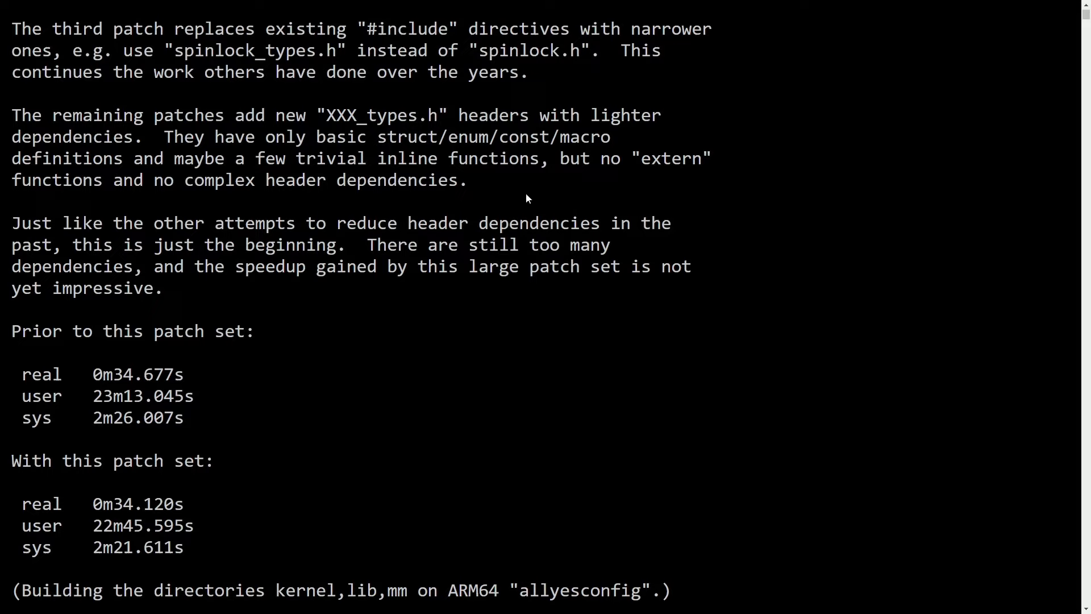
mouse_move(492, 196)
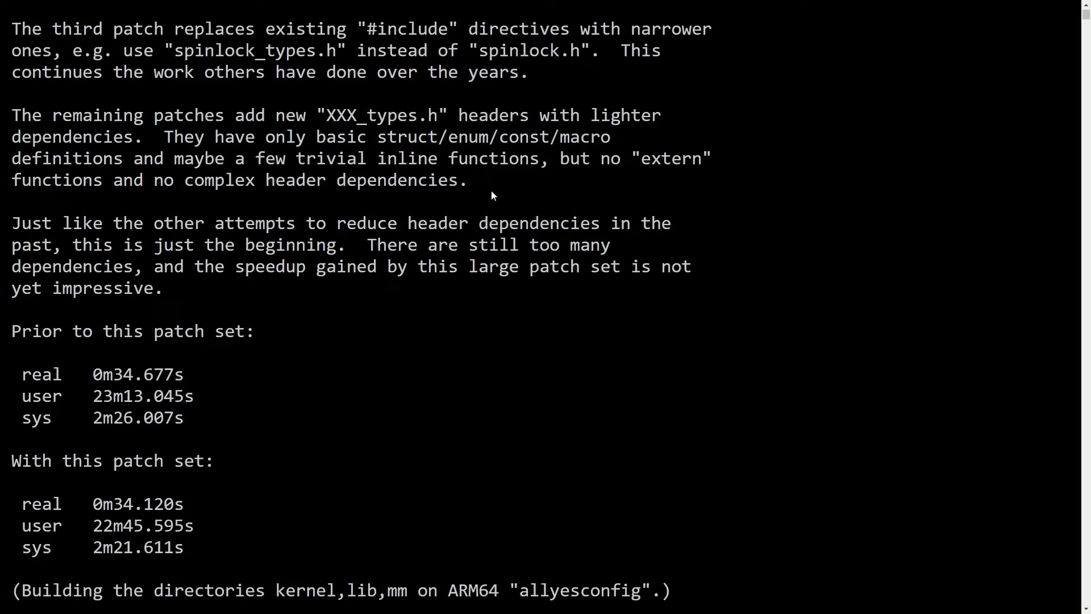
left_click_drag(12, 115, 393, 115)
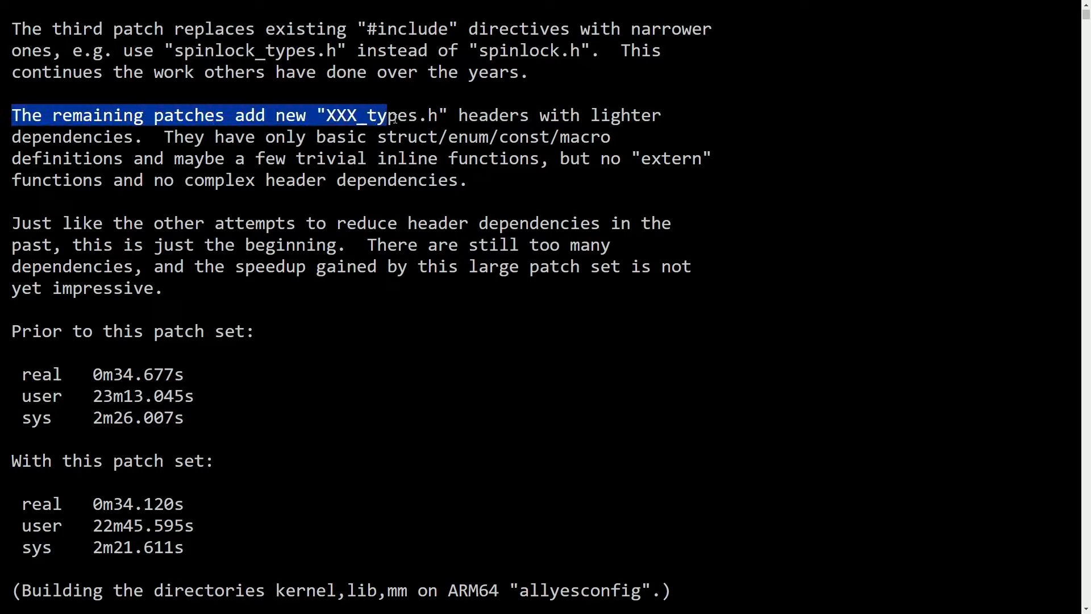
left_click_drag(390, 116, 660, 115)
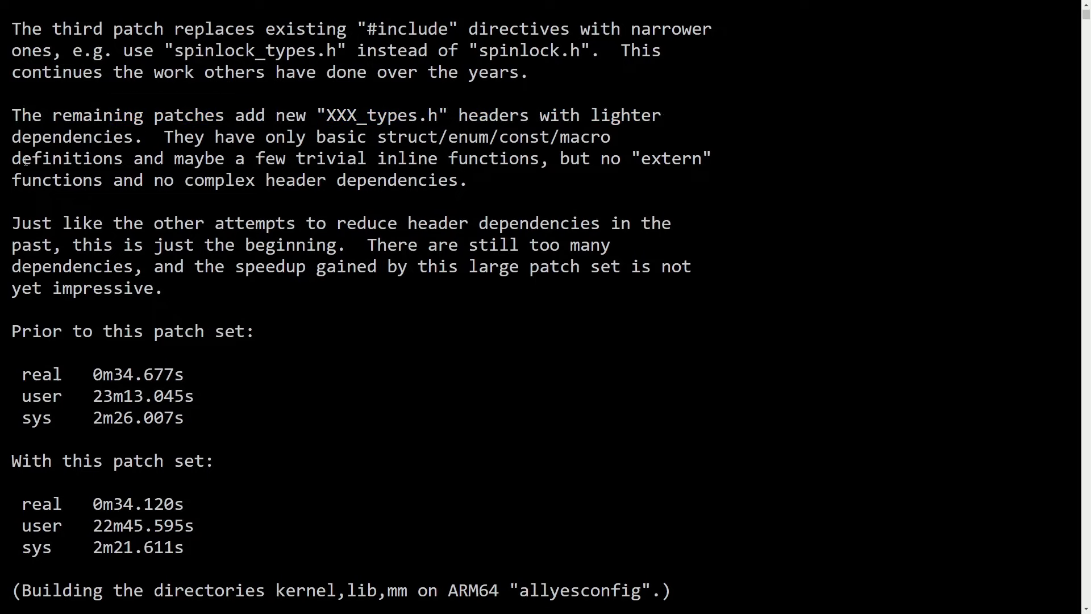
left_click_drag(12, 158, 546, 158)
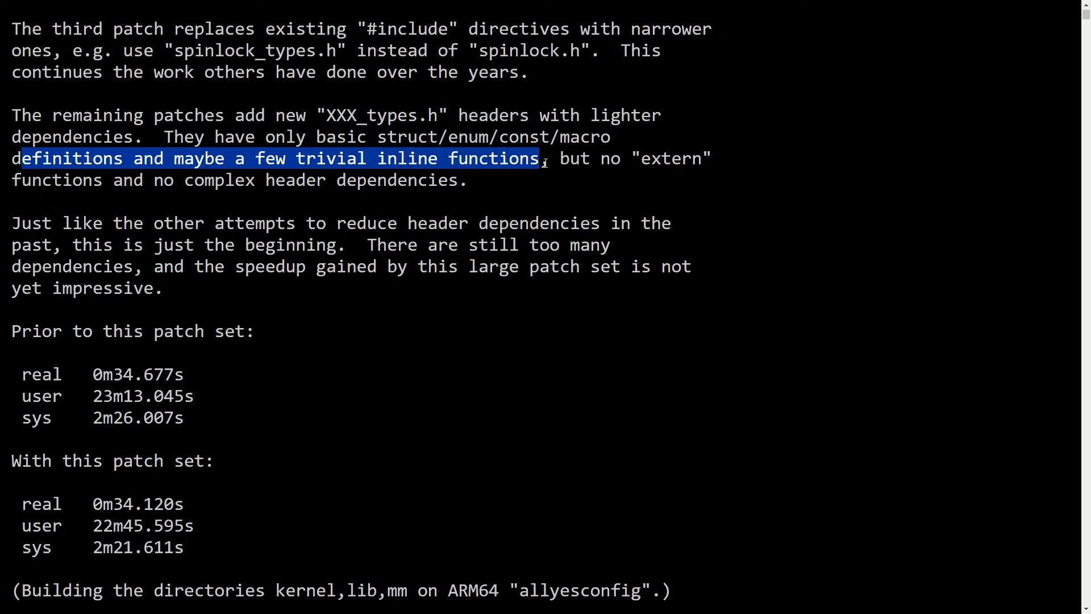
left_click(28, 183)
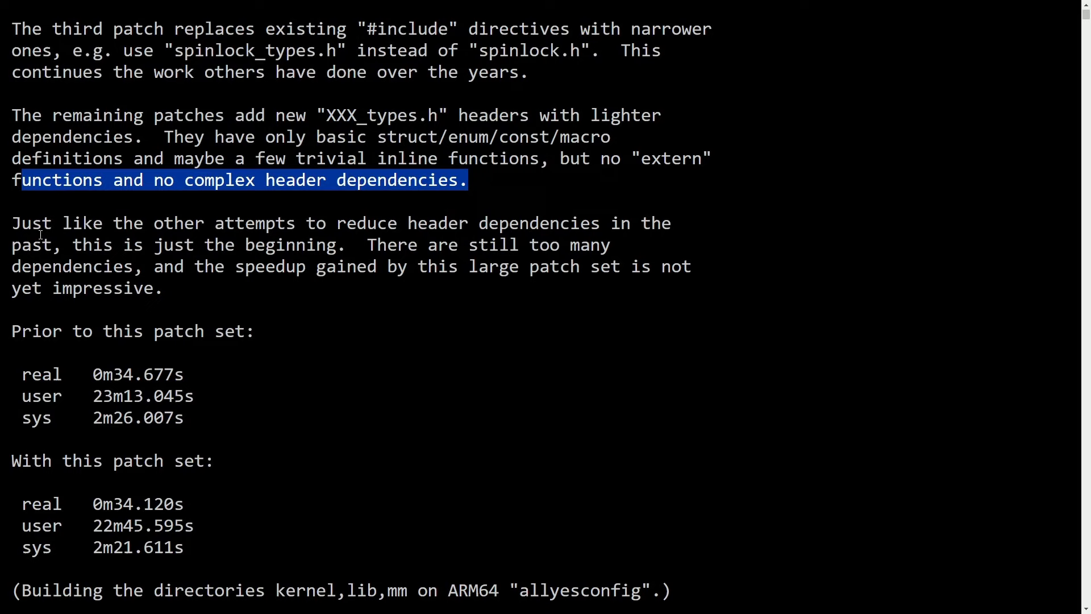
left_click(709, 233)
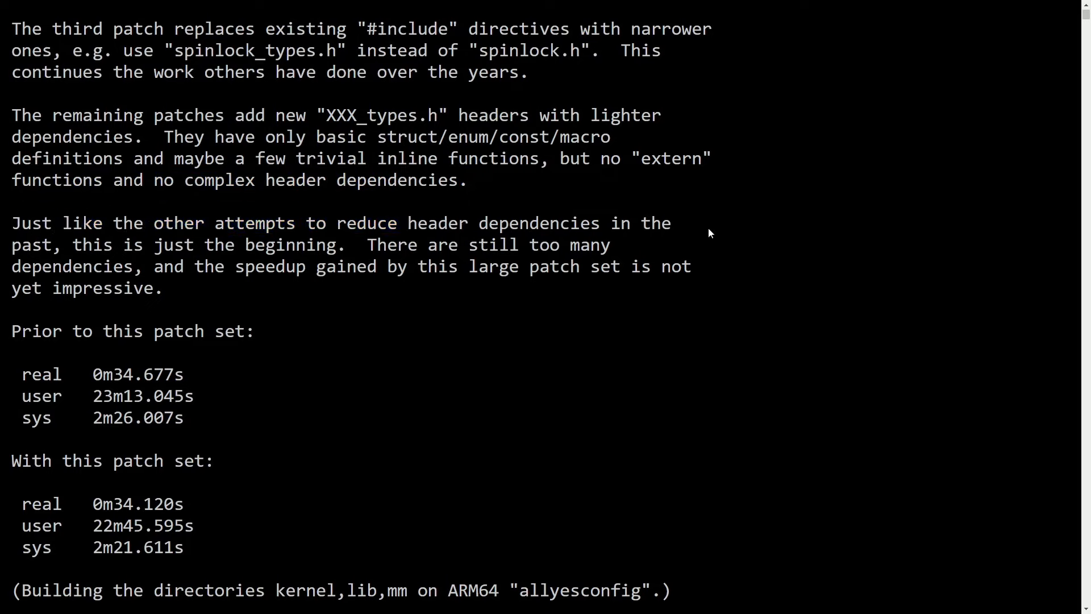
left_click_drag(72, 245, 346, 245)
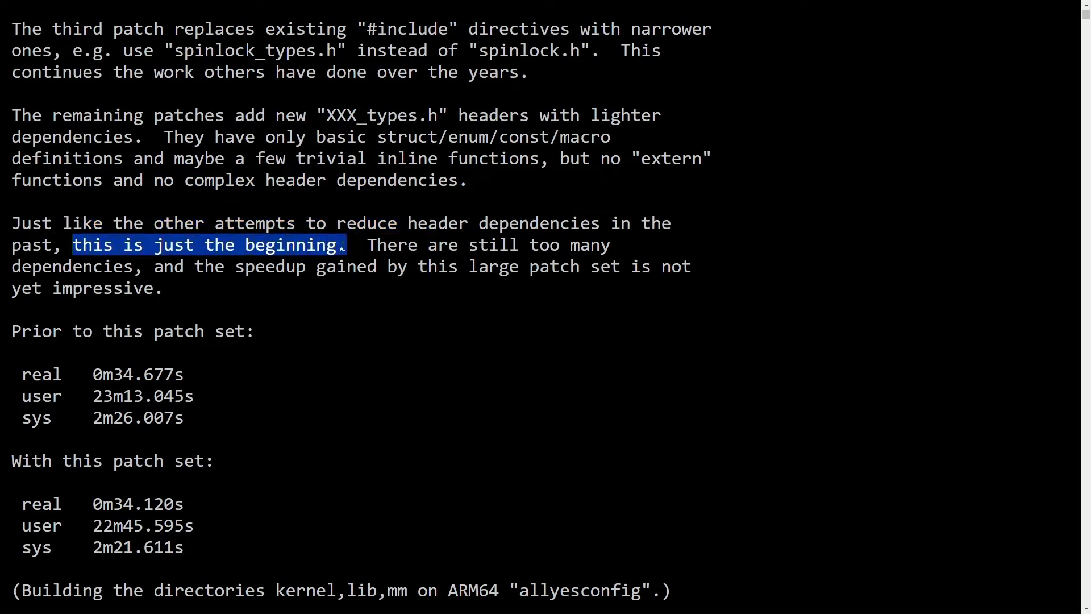
left_click_drag(341, 244, 354, 245)
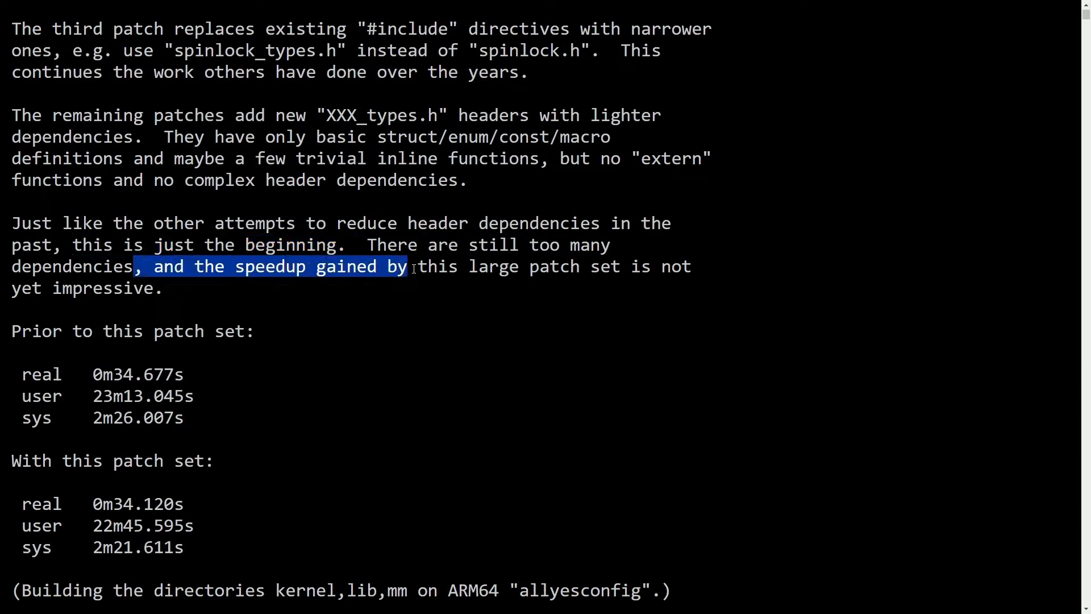
left_click_drag(410, 266, 691, 265)
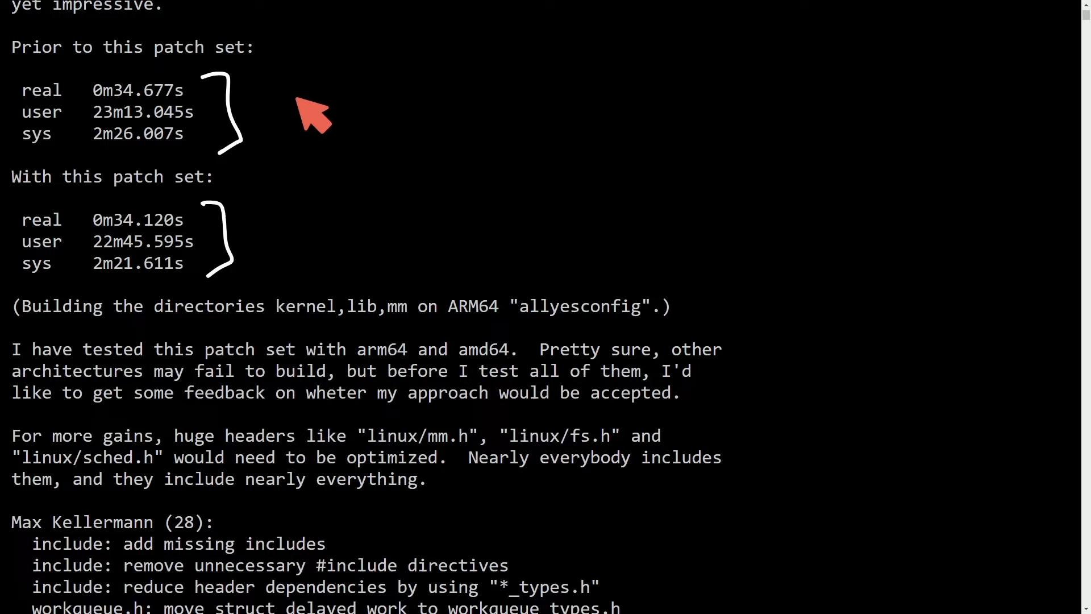
mouse_move(298, 108)
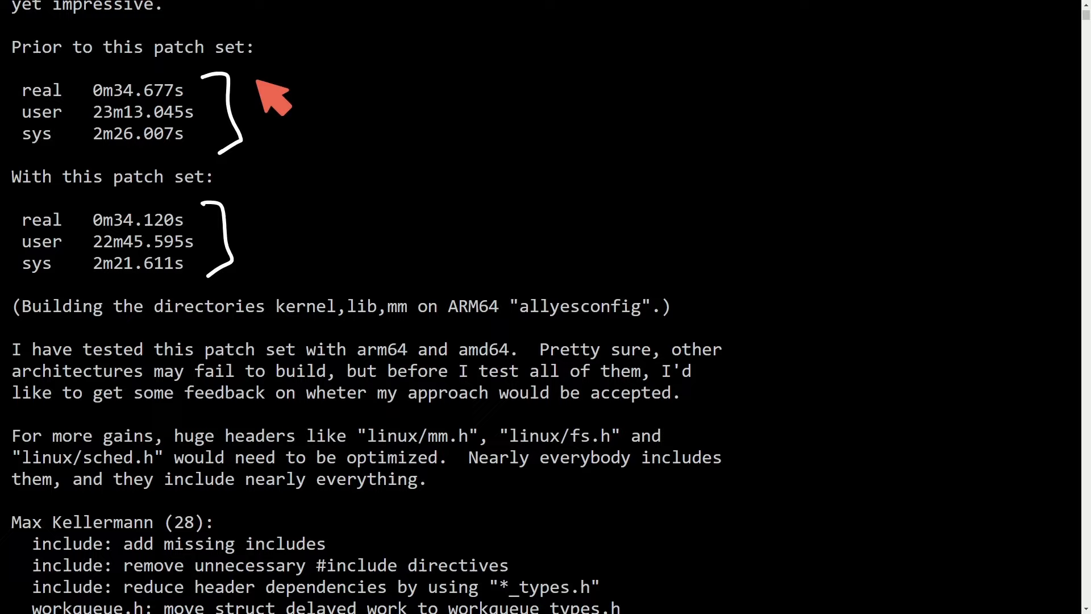
mouse_move(278, 97)
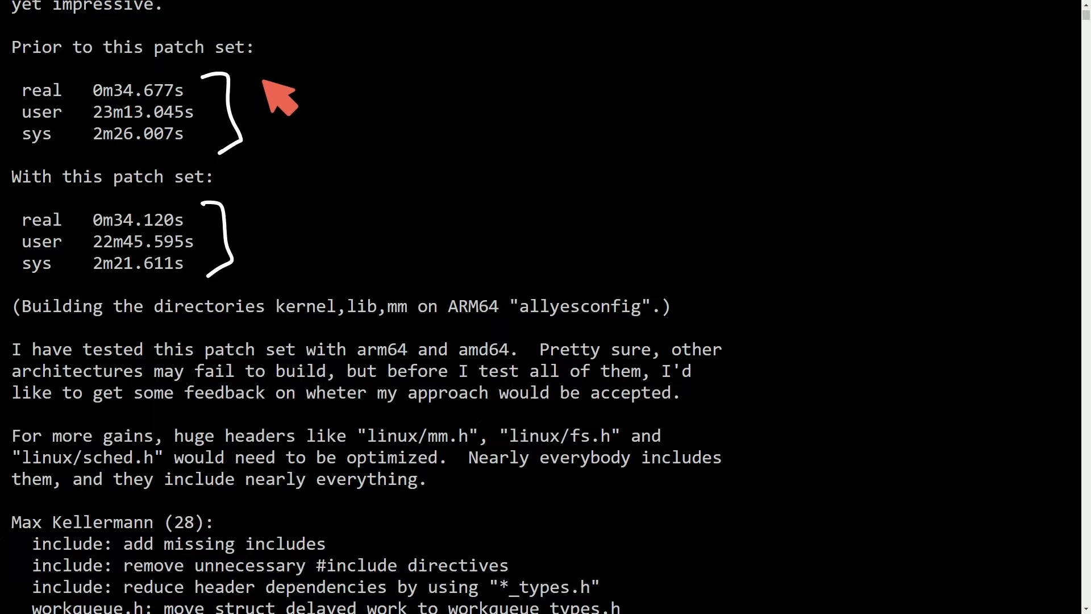
mouse_move(284, 115)
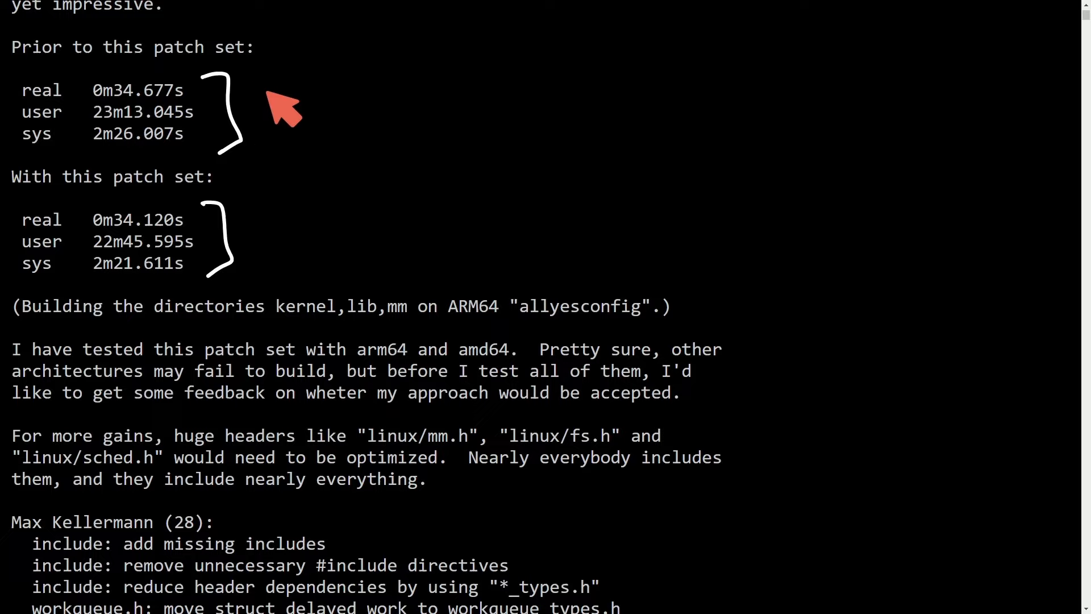
mouse_move(274, 143)
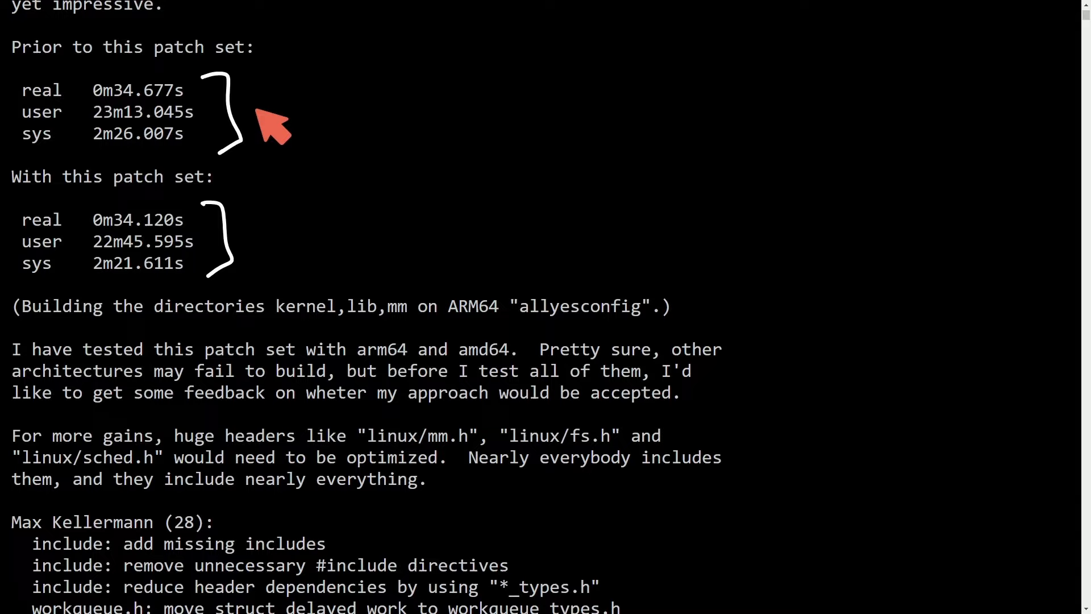
mouse_move(270, 151)
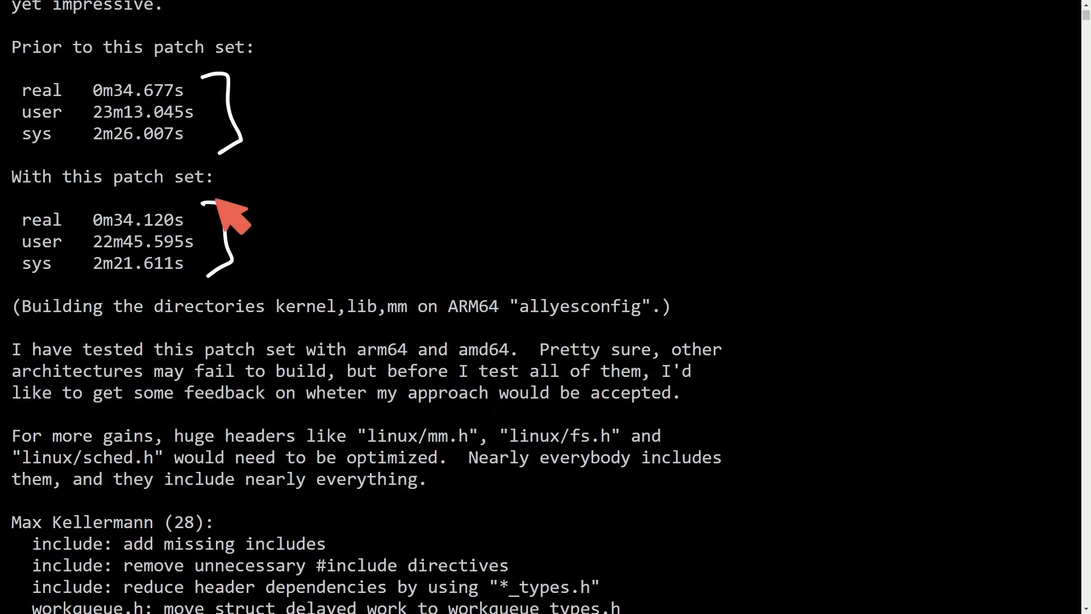
mouse_move(265, 268)
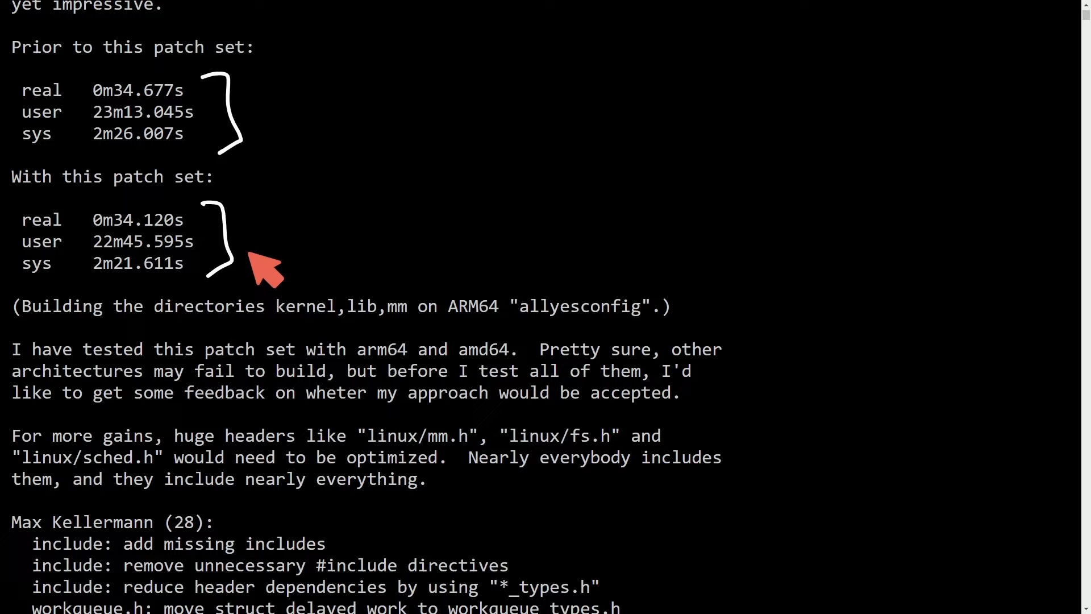
mouse_move(188, 108)
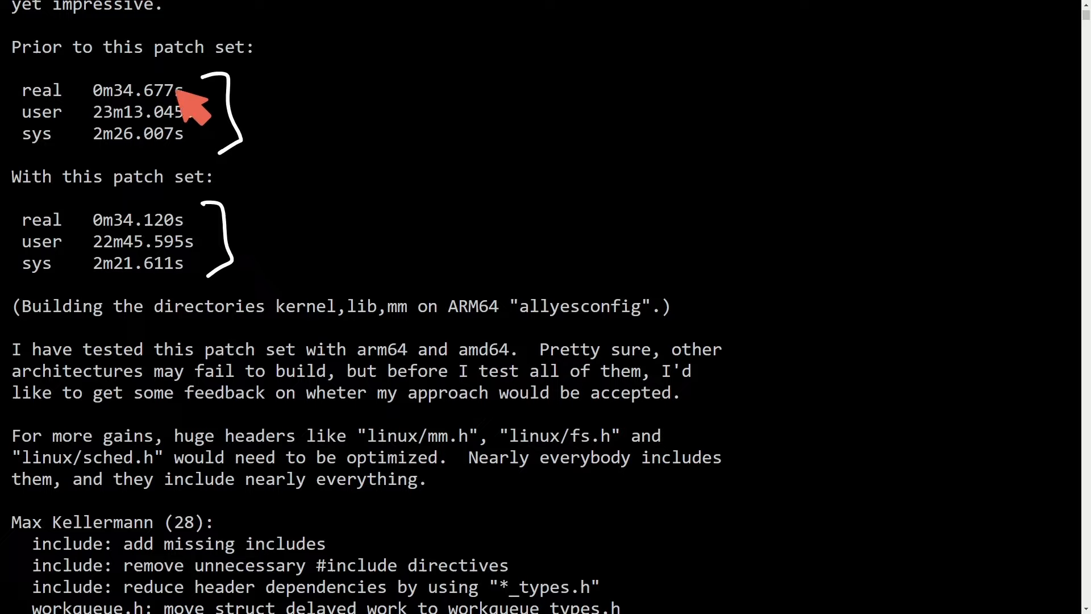
mouse_move(139, 251)
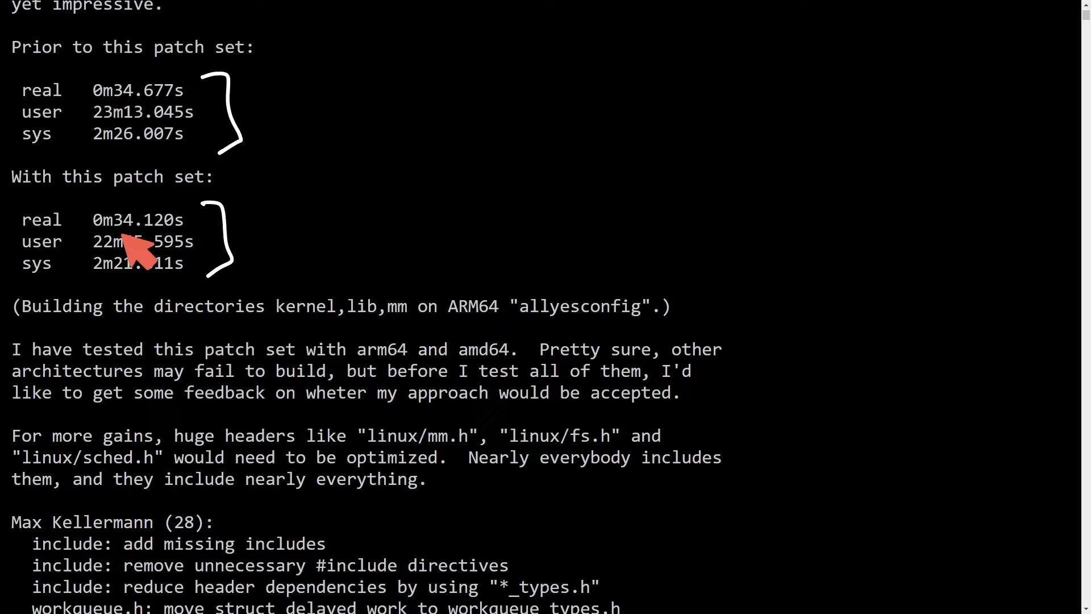
mouse_move(285, 276)
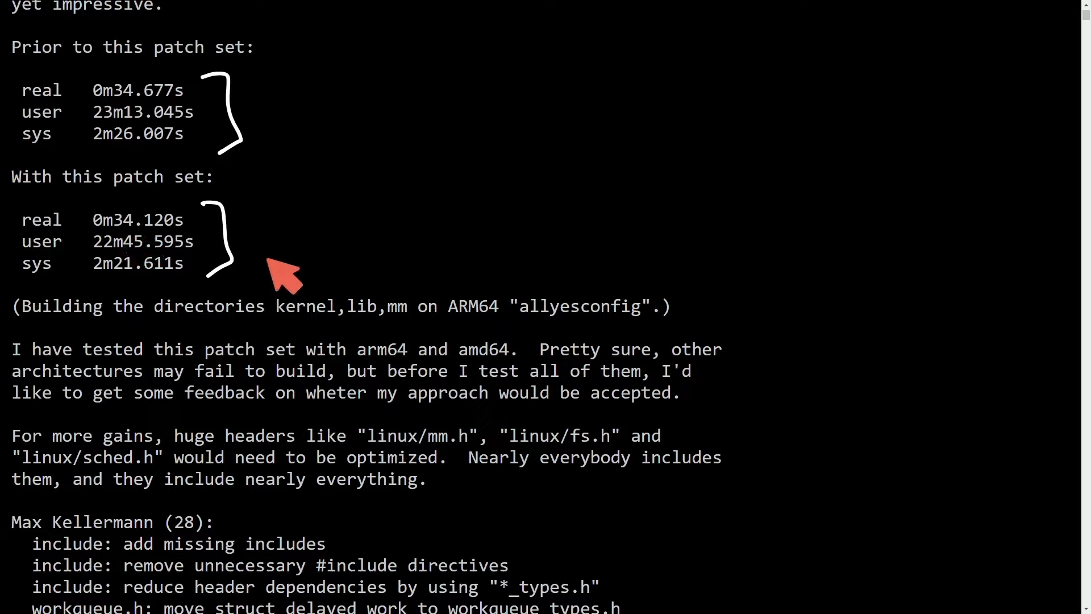
mouse_move(285, 261)
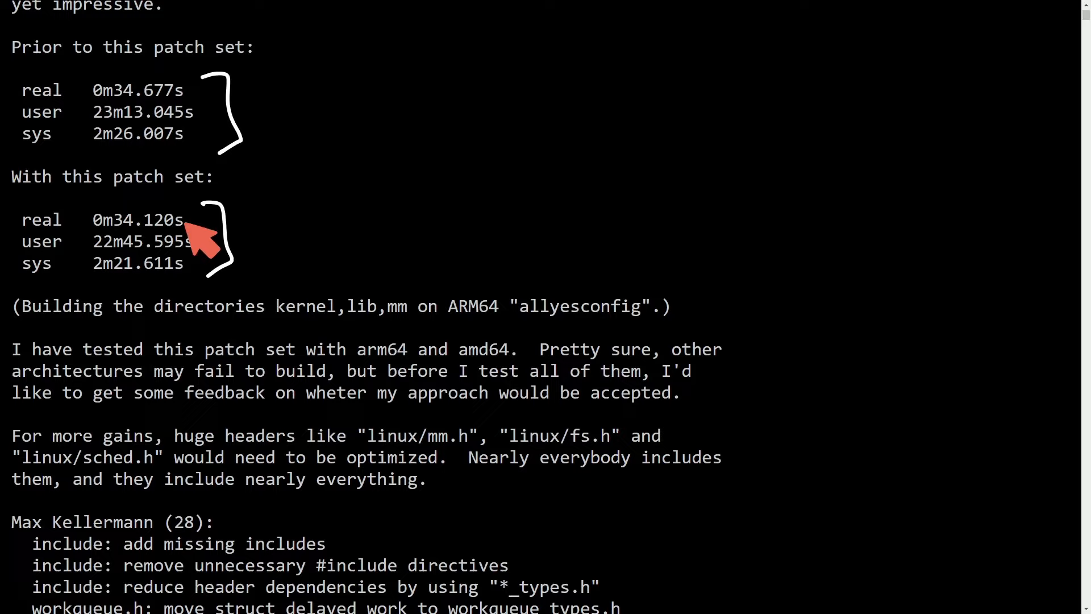
mouse_move(240, 229)
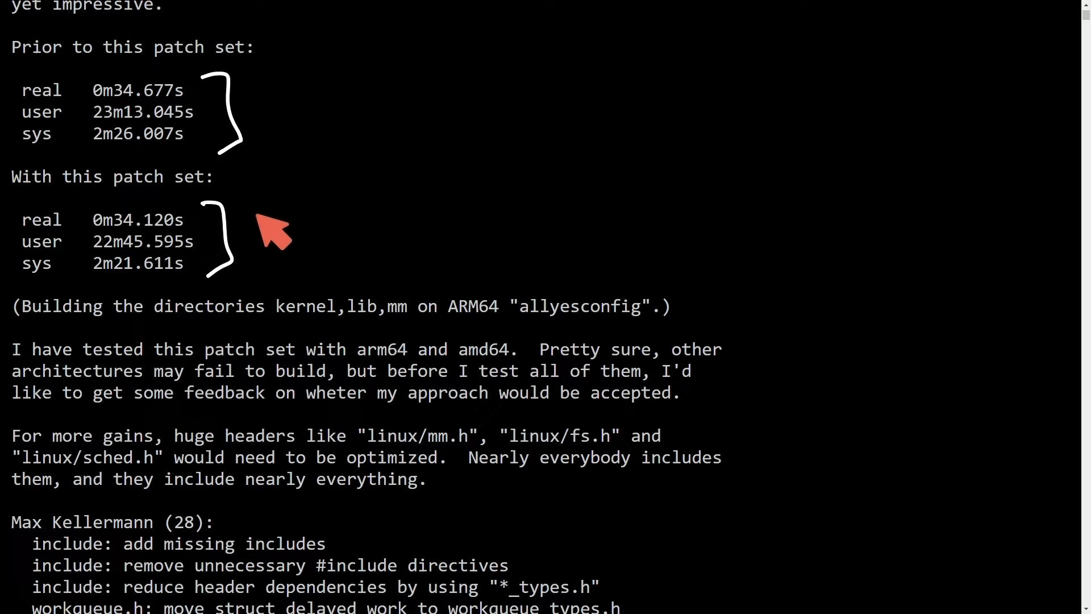
mouse_move(262, 230)
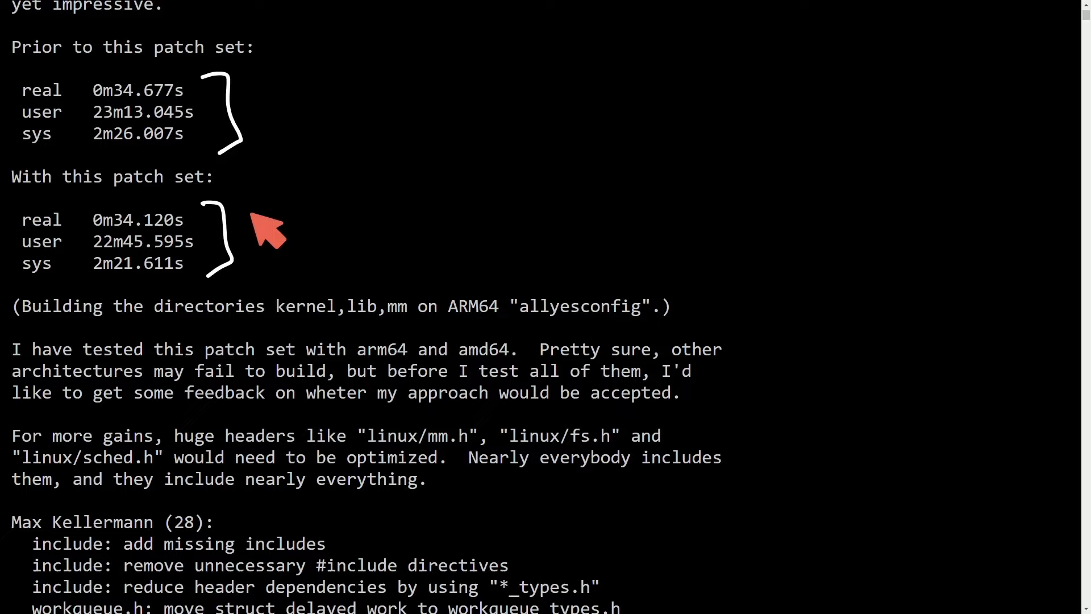
mouse_move(473, 112)
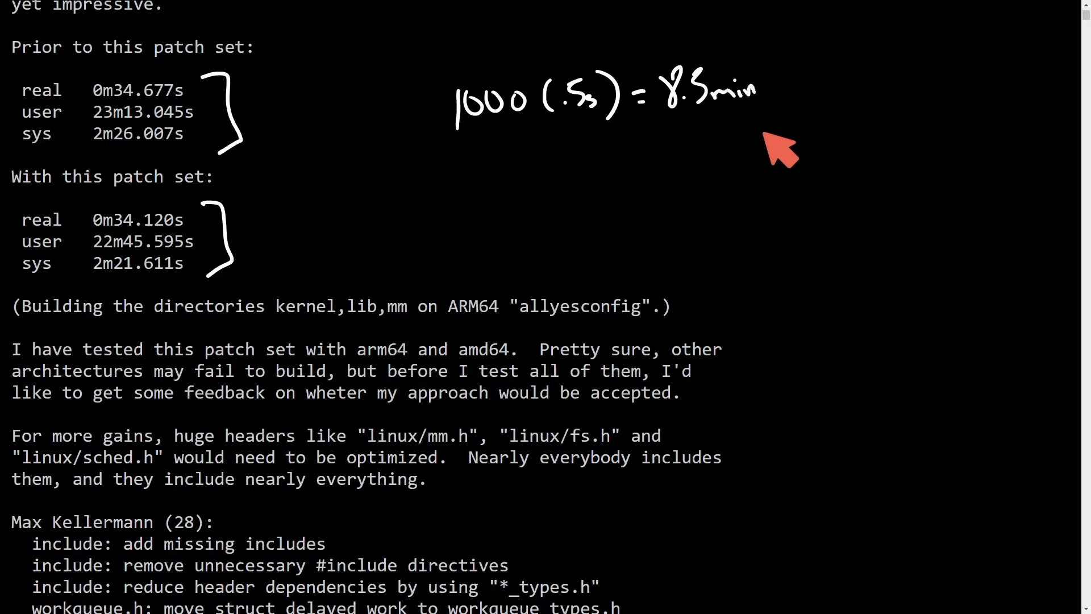
mouse_move(769, 181)
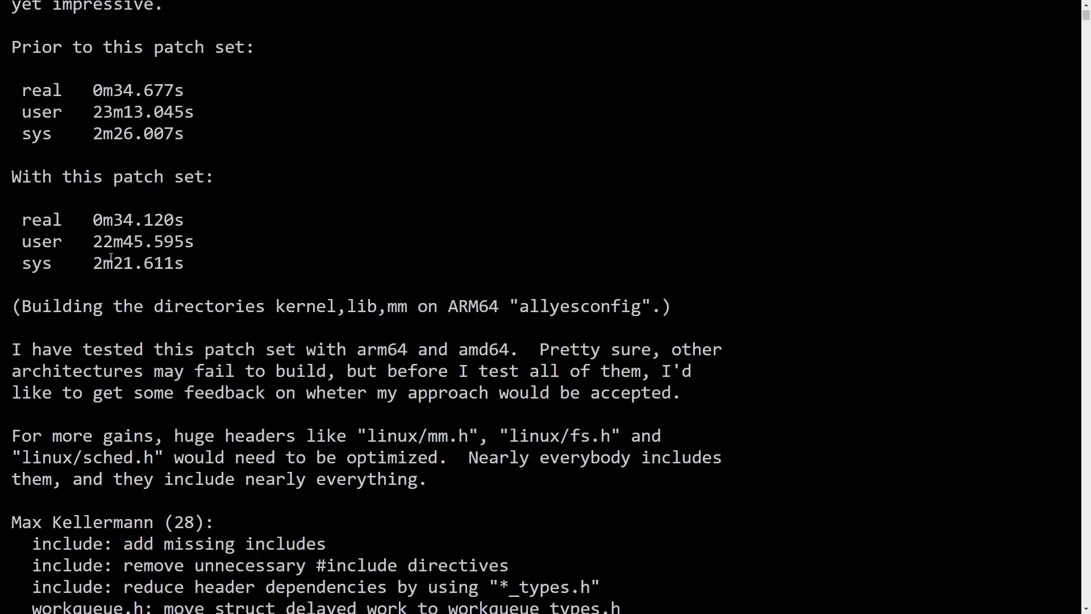
- Scroll down the cover letter and highlight two lines of the build notes
scroll("down", 3)
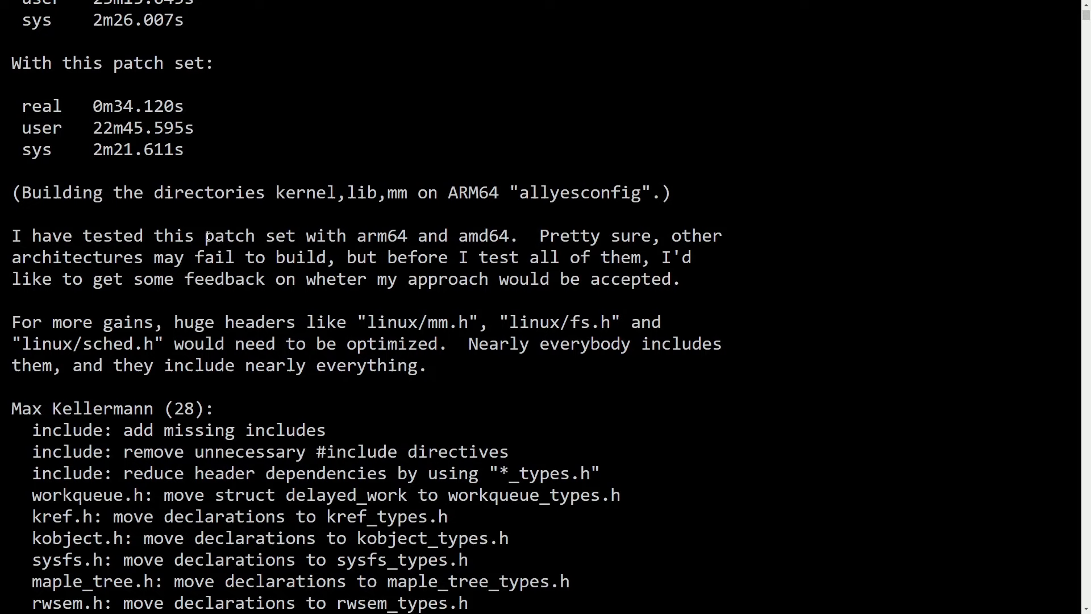
left_click_drag(205, 236, 511, 236)
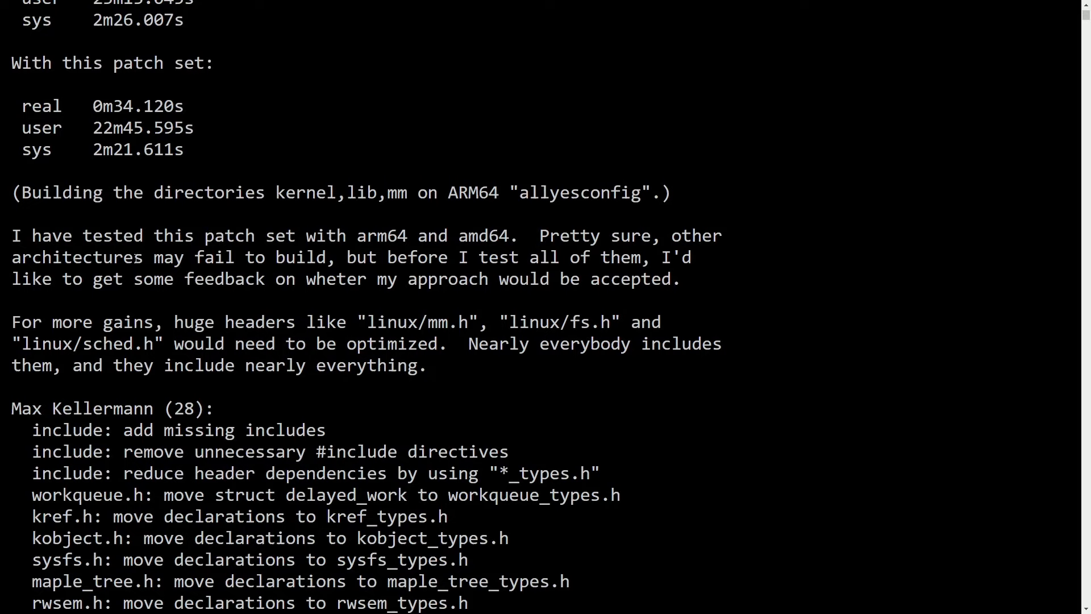
left_click_drag(386, 257, 671, 258)
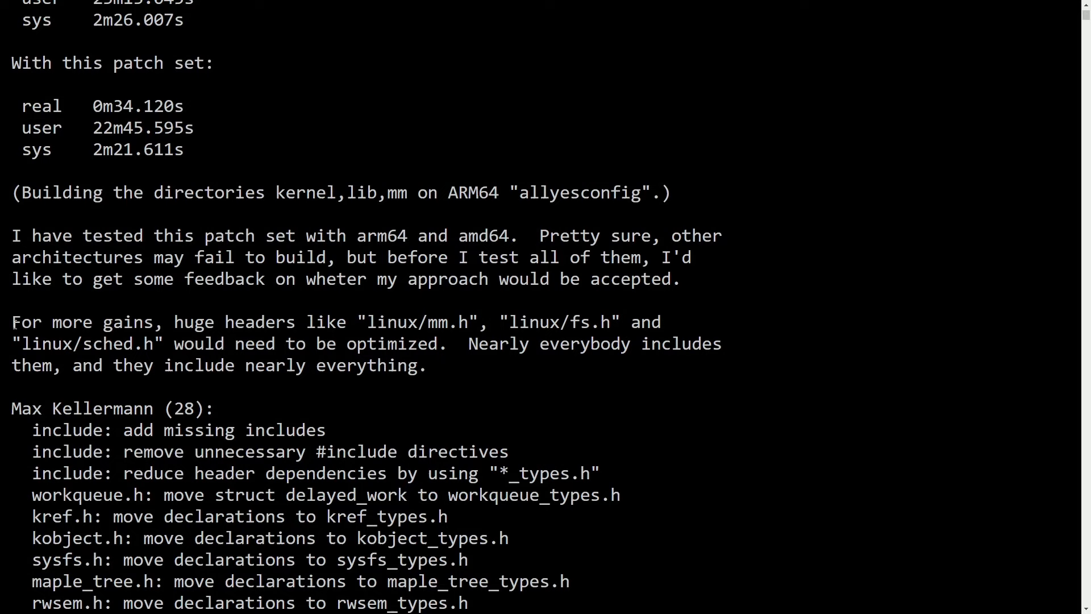
- Highlight the sentences on optimizing huge headers like linux/fs.h and linux/sched.h, then deselect
left_click_drag(12, 321, 498, 321)
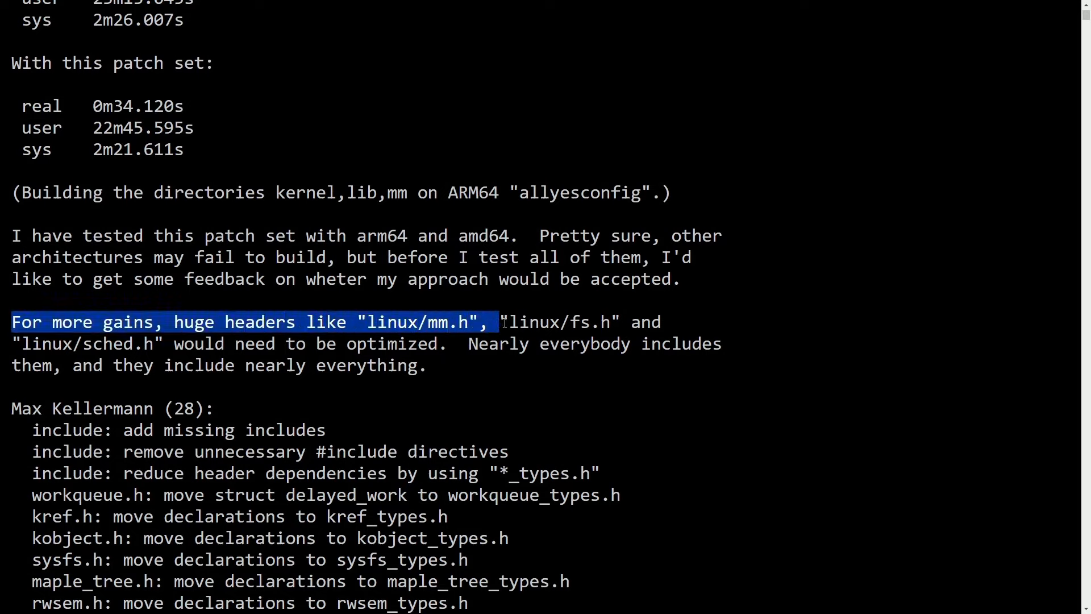
left_click_drag(494, 322, 650, 321)
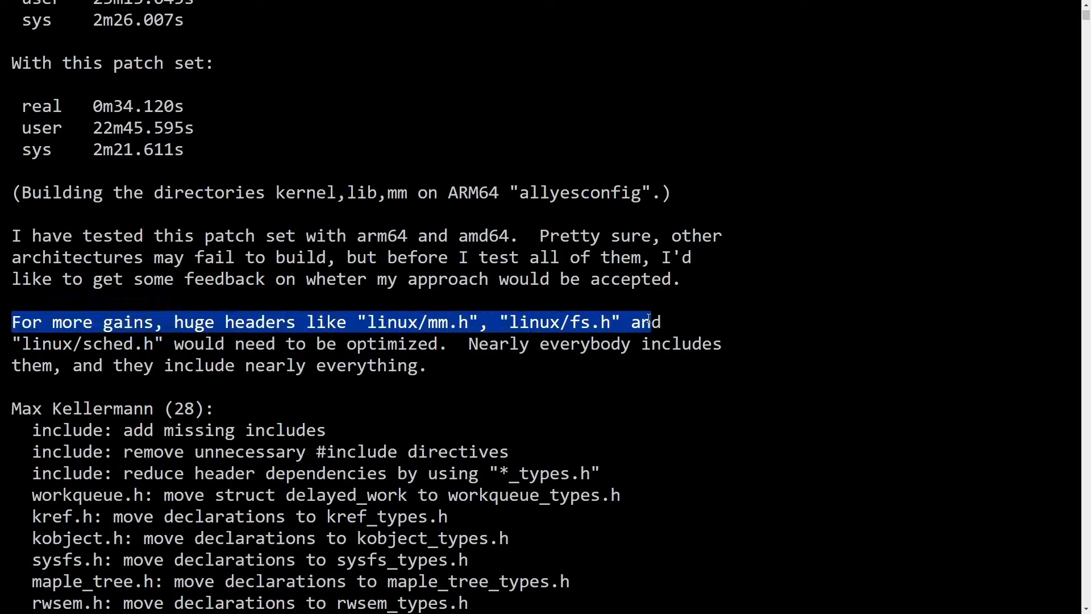
left_click_drag(645, 321, 173, 343)
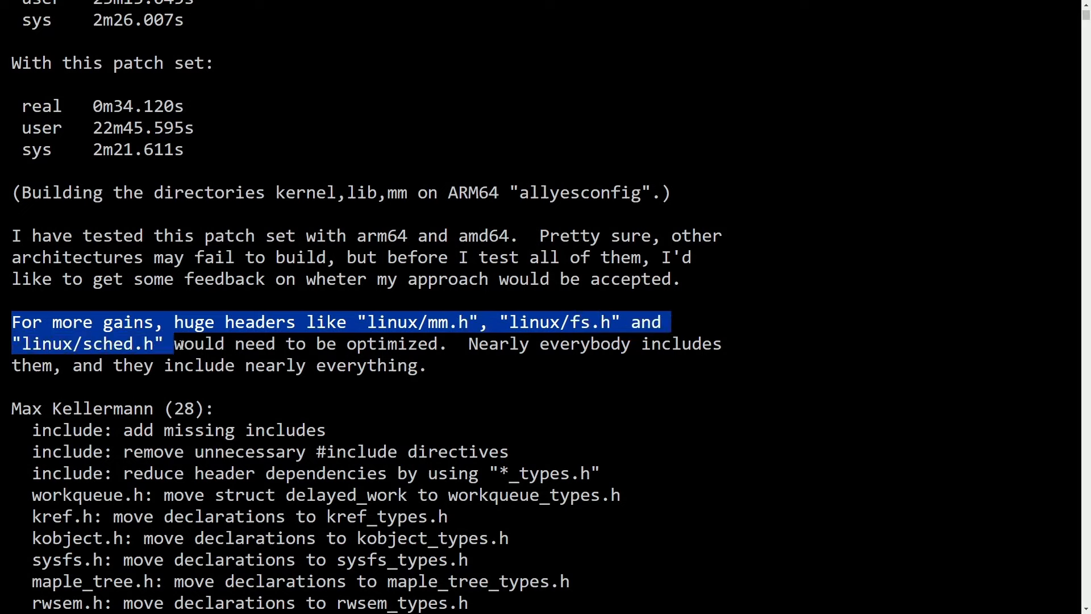
left_click(471, 372)
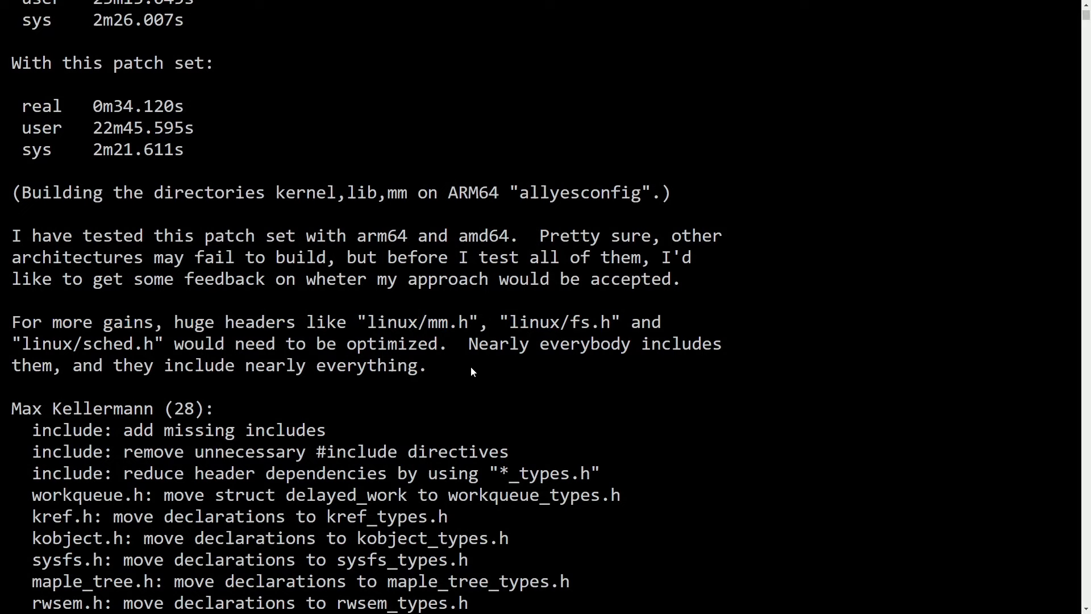
left_click_drag(470, 343, 428, 365)
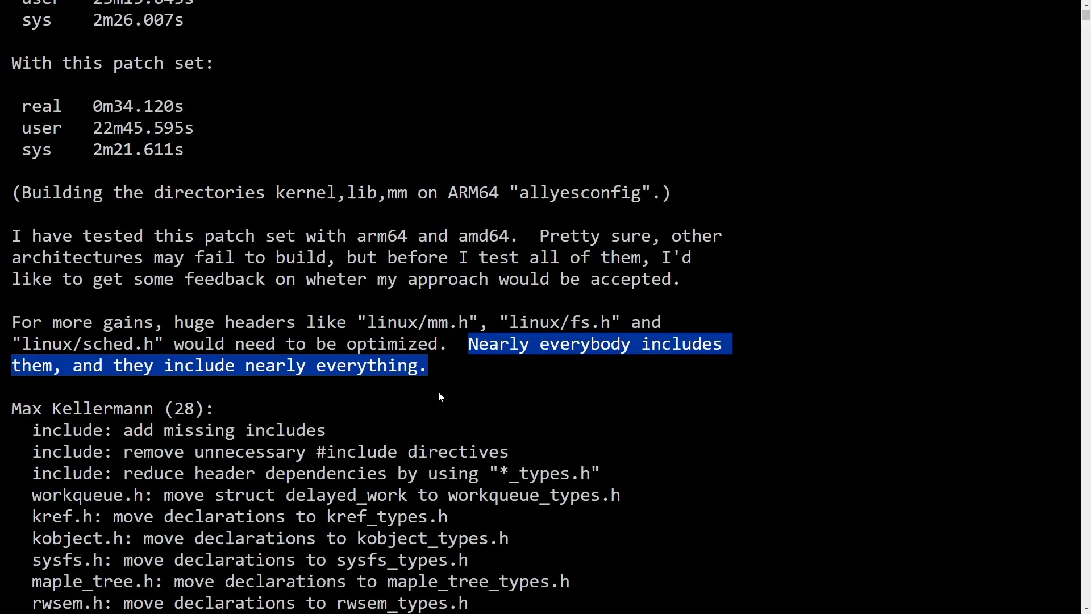
left_click(438, 397)
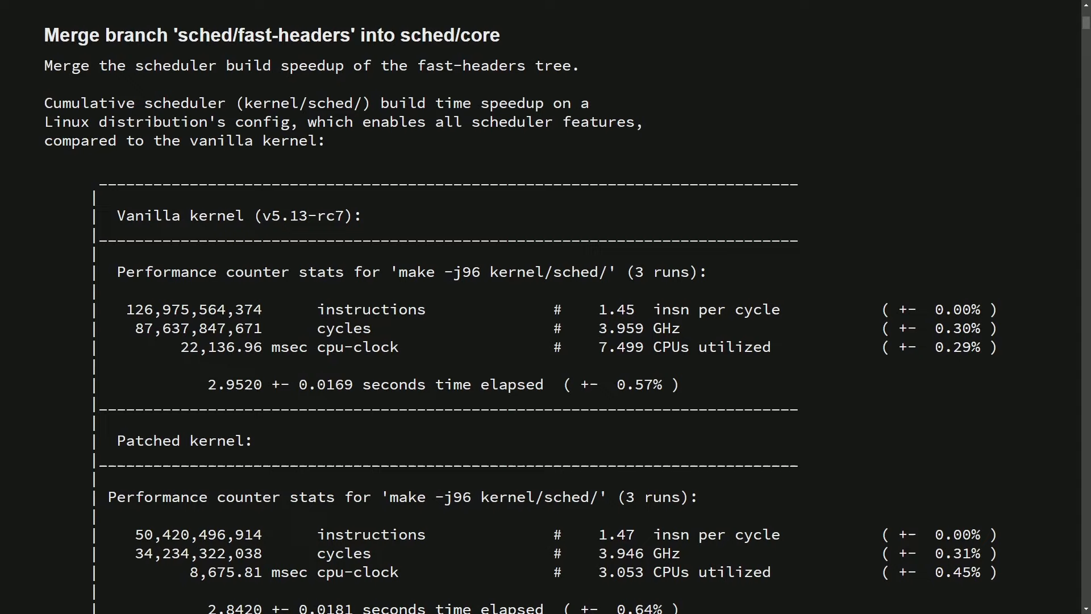
- Highlight the vanilla and patched kernel elapsed-time values in the commit's performance stats
left_click_drag(43, 65, 268, 65)
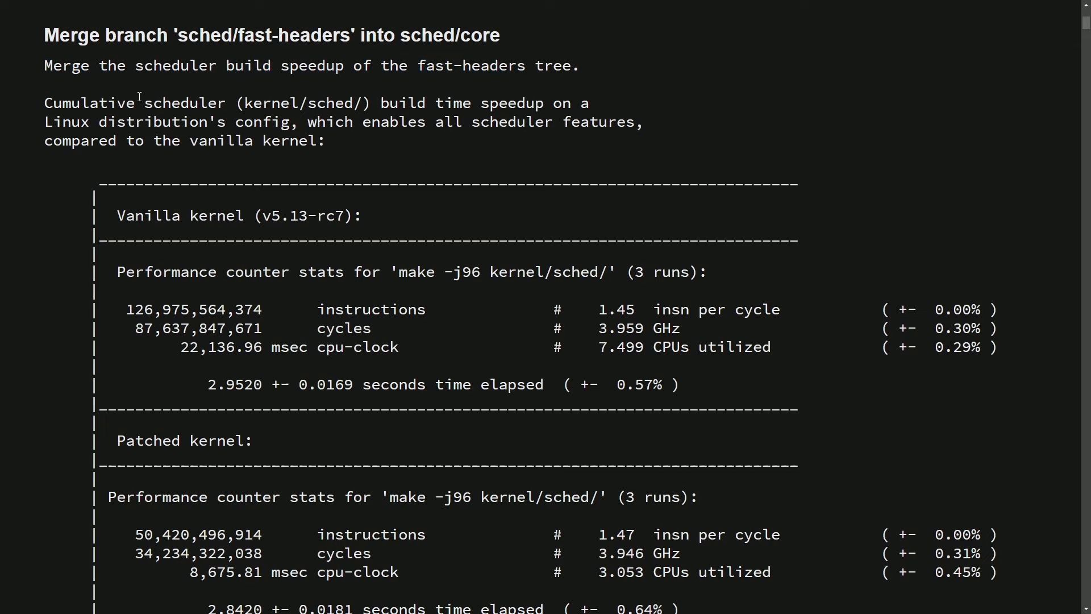
scroll("down", 3)
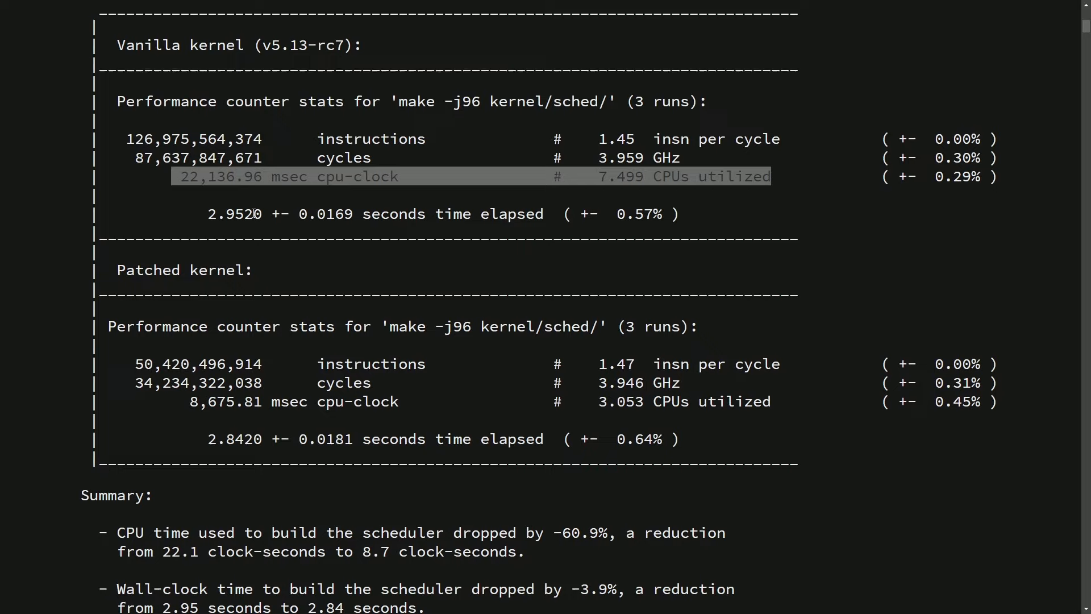
left_click_drag(207, 214, 354, 214)
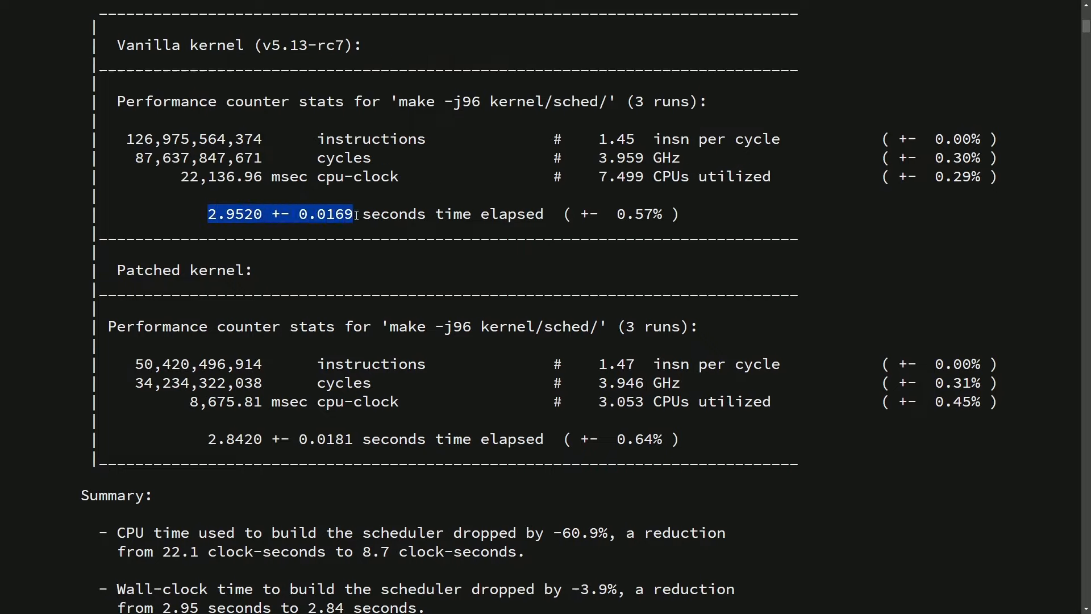
left_click(201, 445)
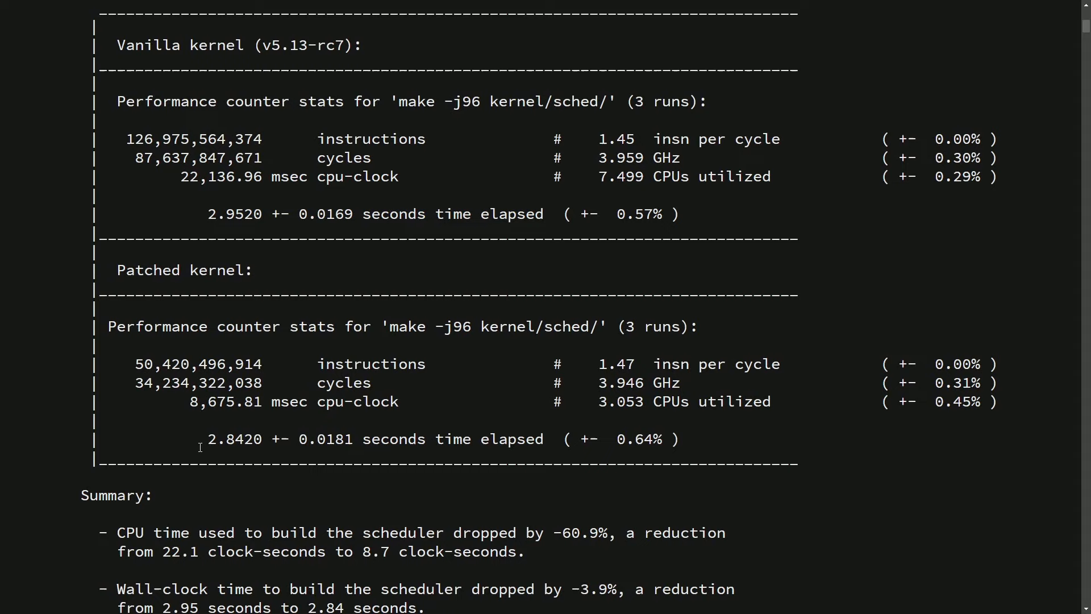
left_click_drag(207, 440, 353, 439)
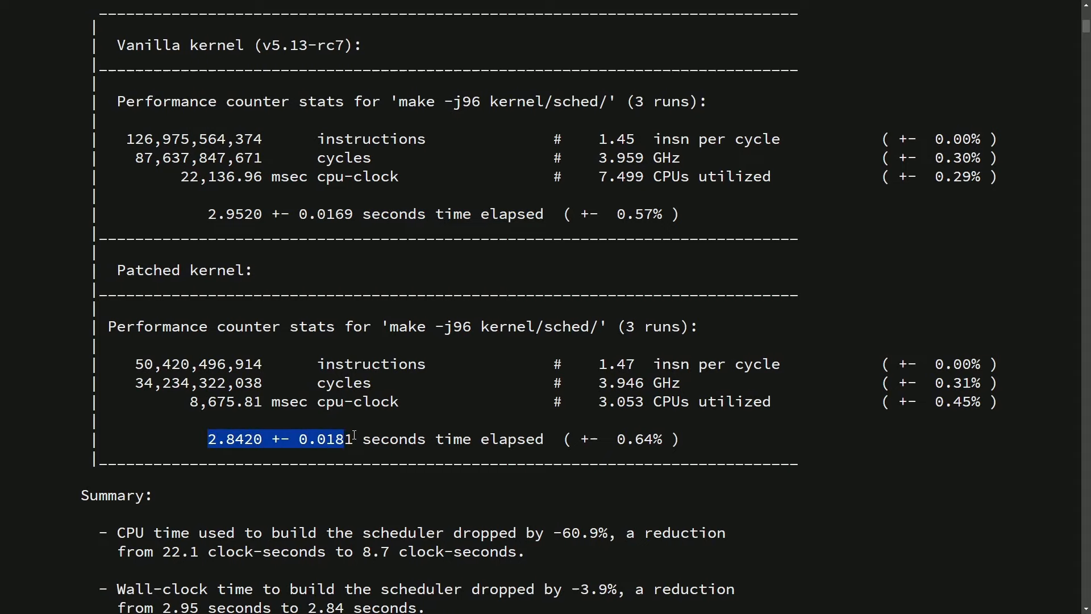
scroll("down", 3)
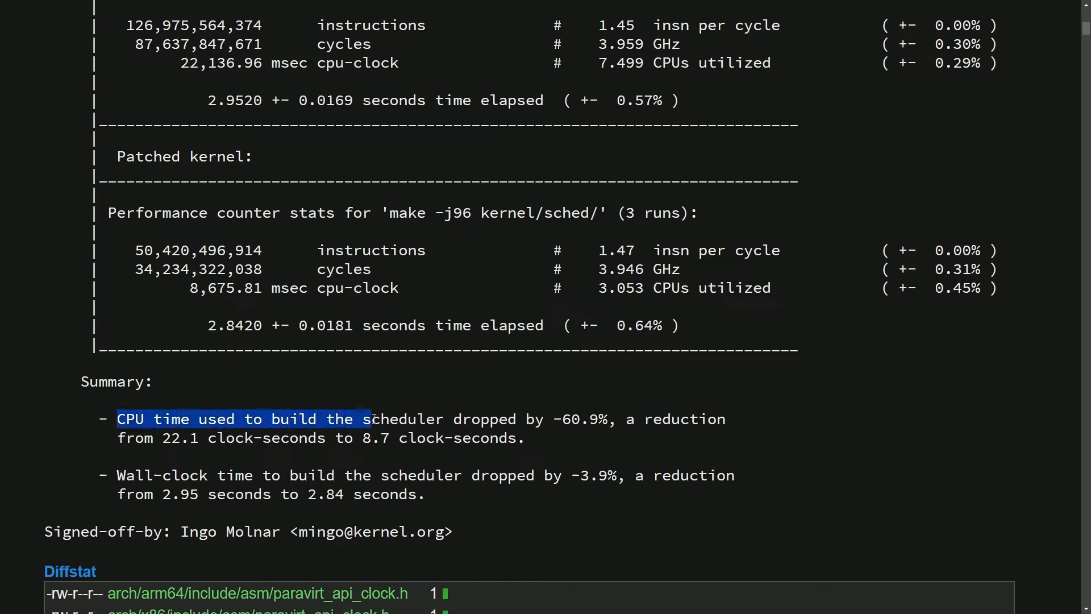
- Highlight Summary figures such as the 22.1 clock-seconds starting time, clearing each selection
left_click(615, 444)
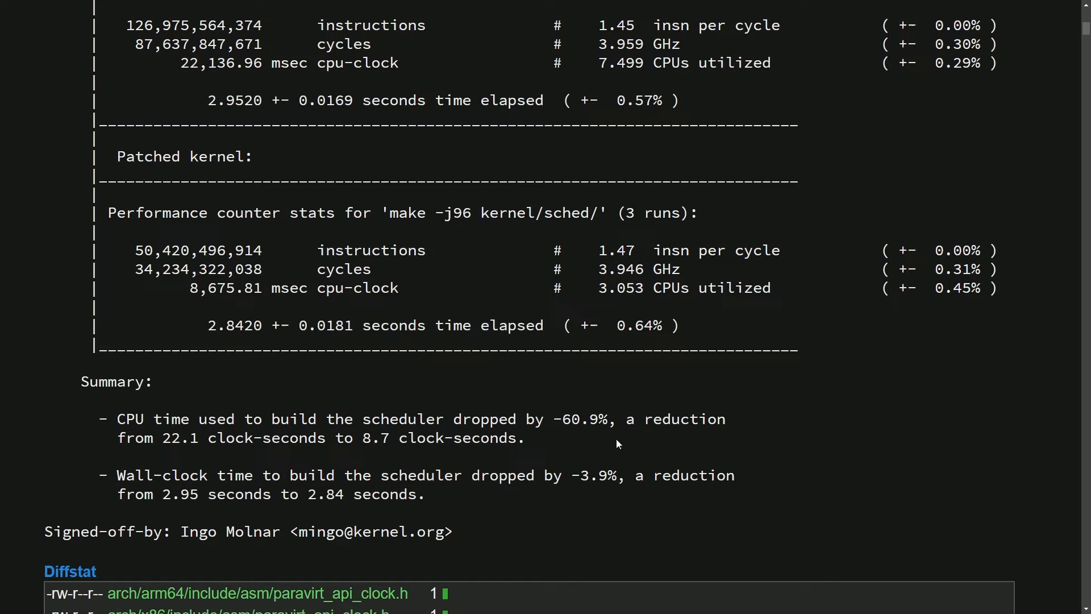
left_click_drag(118, 437, 301, 438)
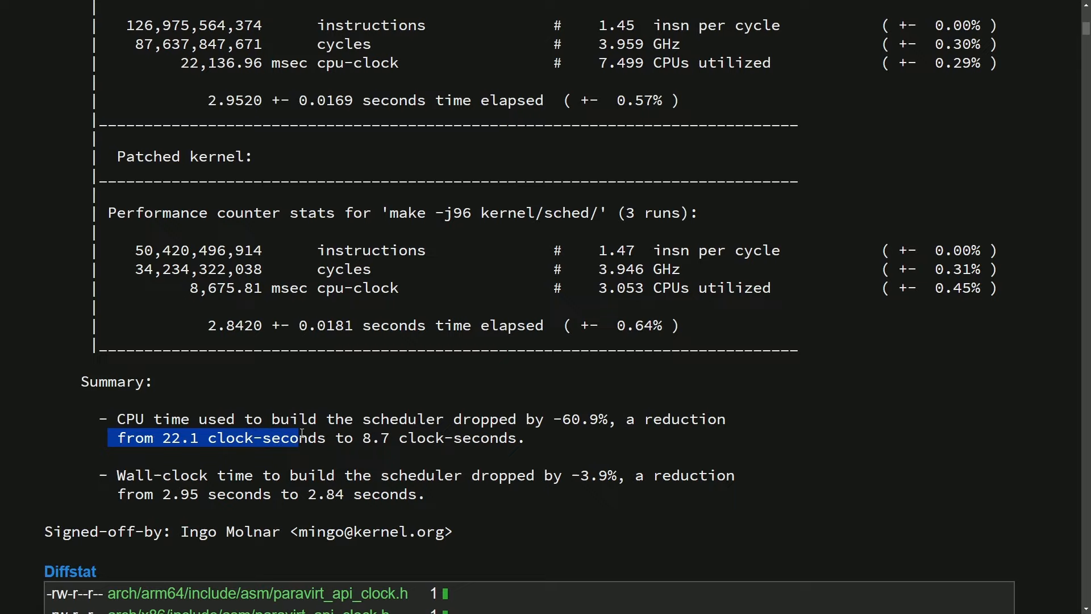
left_click(549, 440)
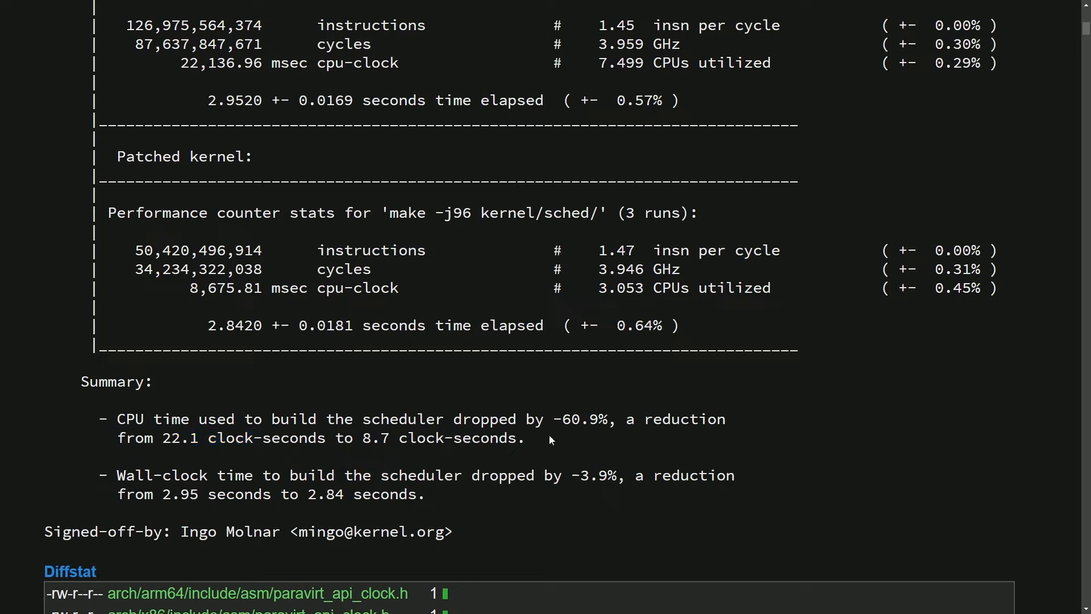
left_click_drag(118, 475, 228, 475)
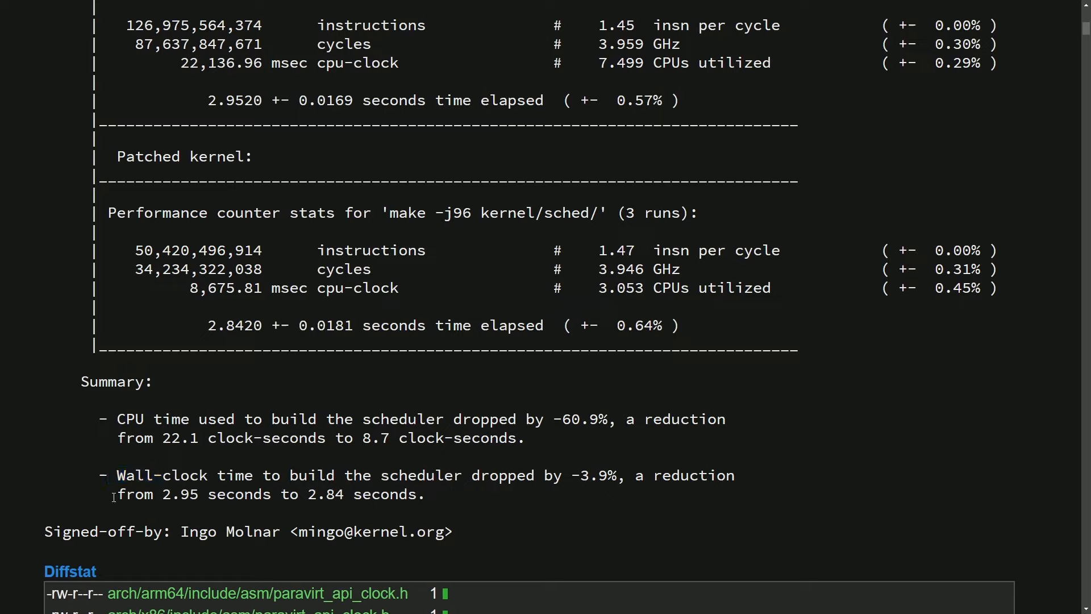
mouse_move(428, 493)
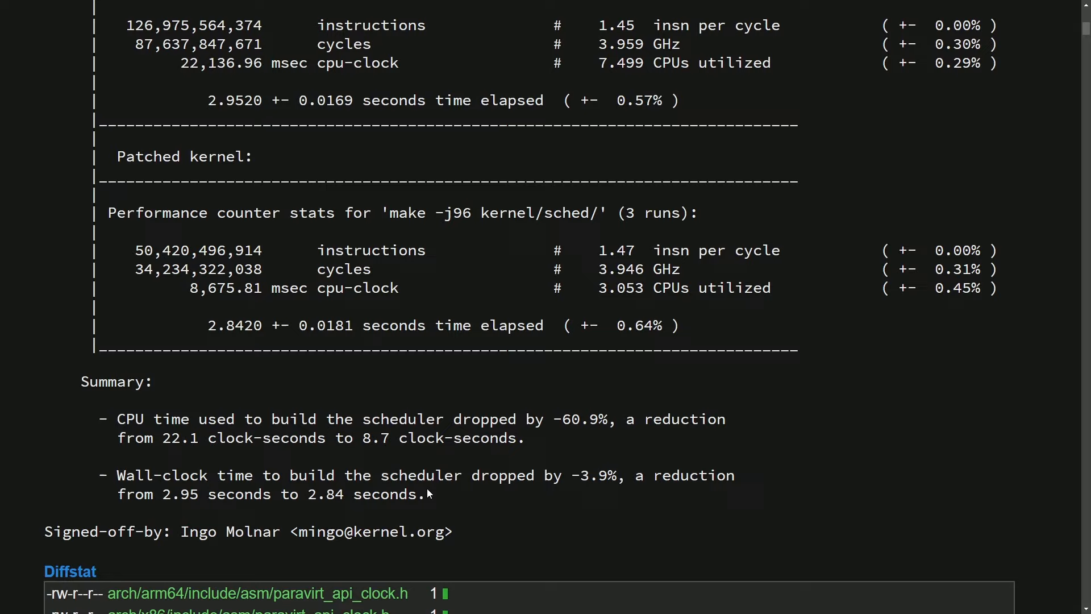
mouse_move(549, 449)
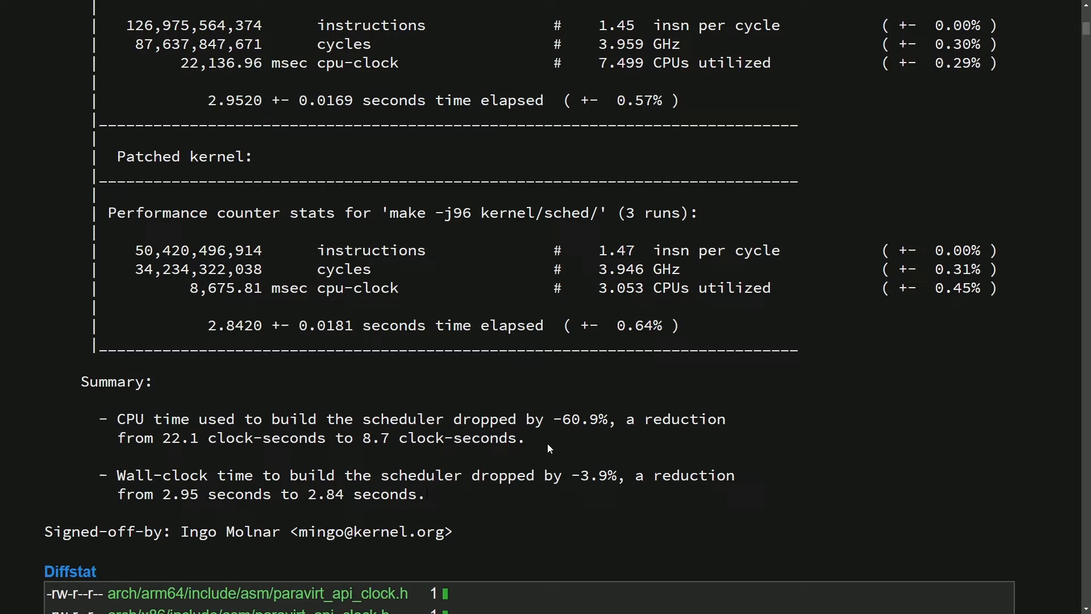
double_click(575, 418)
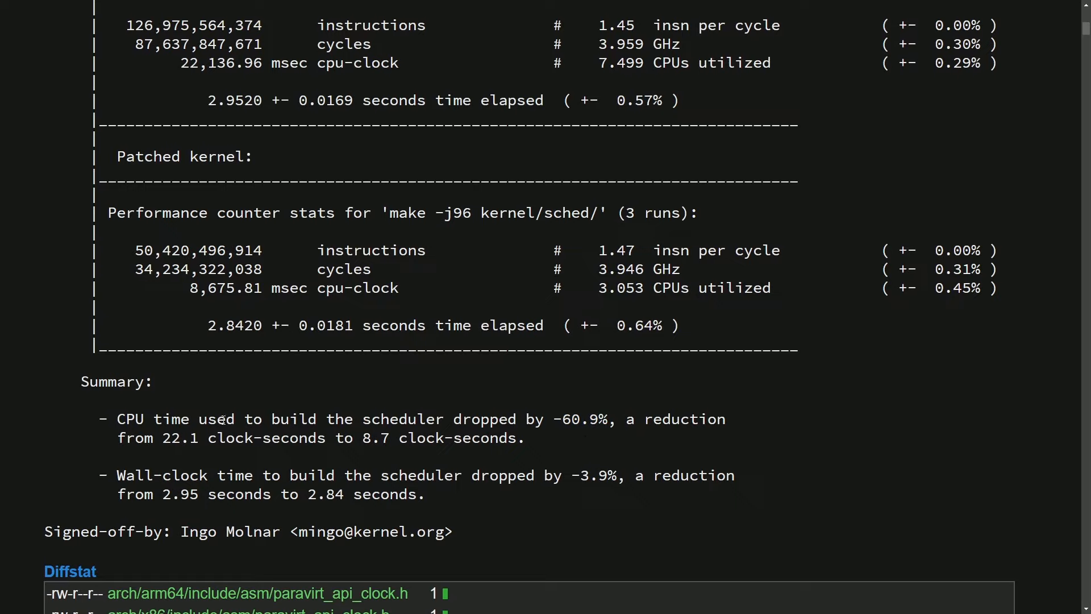
mouse_move(988, 426)
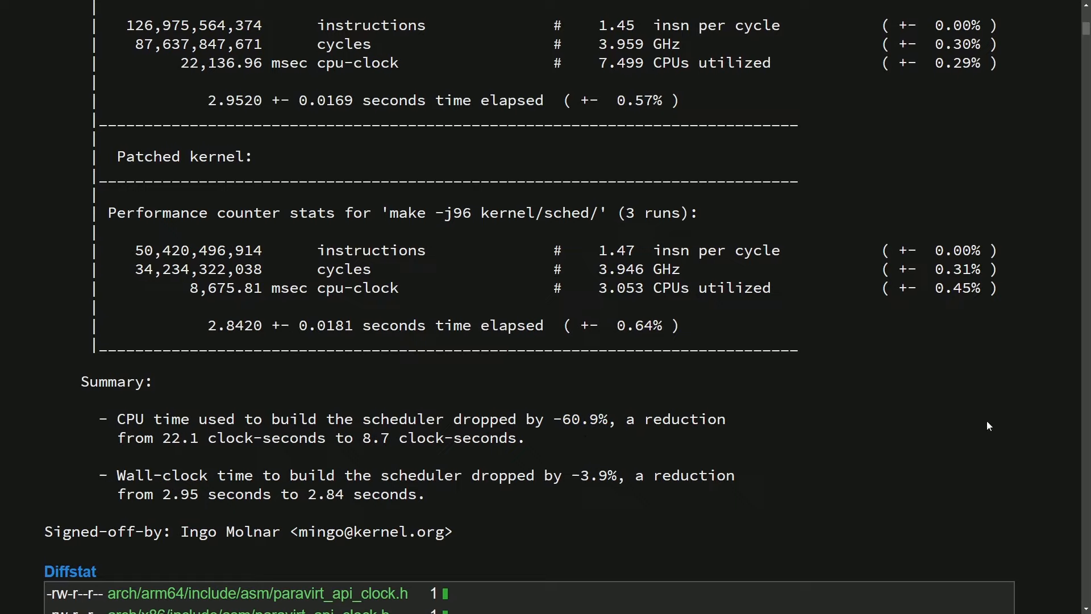
double_click(404, 418)
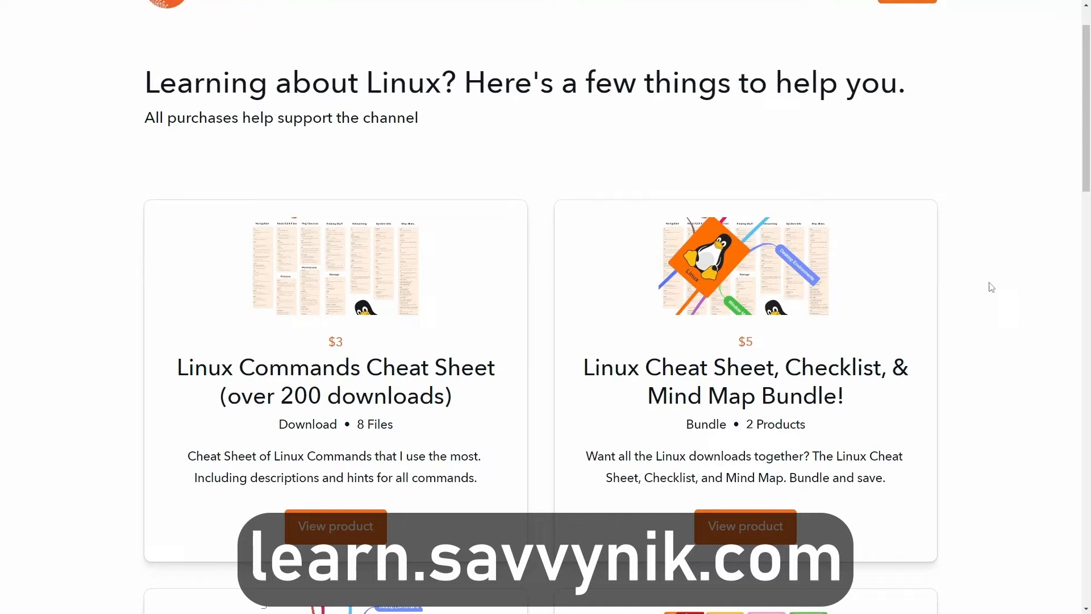
- Scroll past the checklist and flash-card products to the newsletter form and Linux Terms preview
scroll("down", 3)
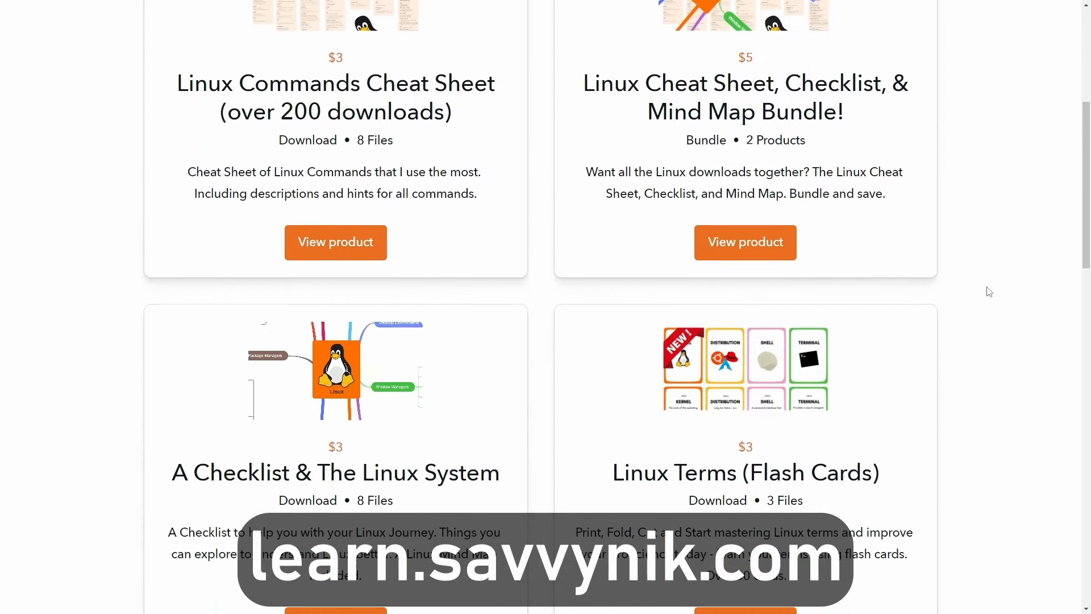
scroll("down", 3)
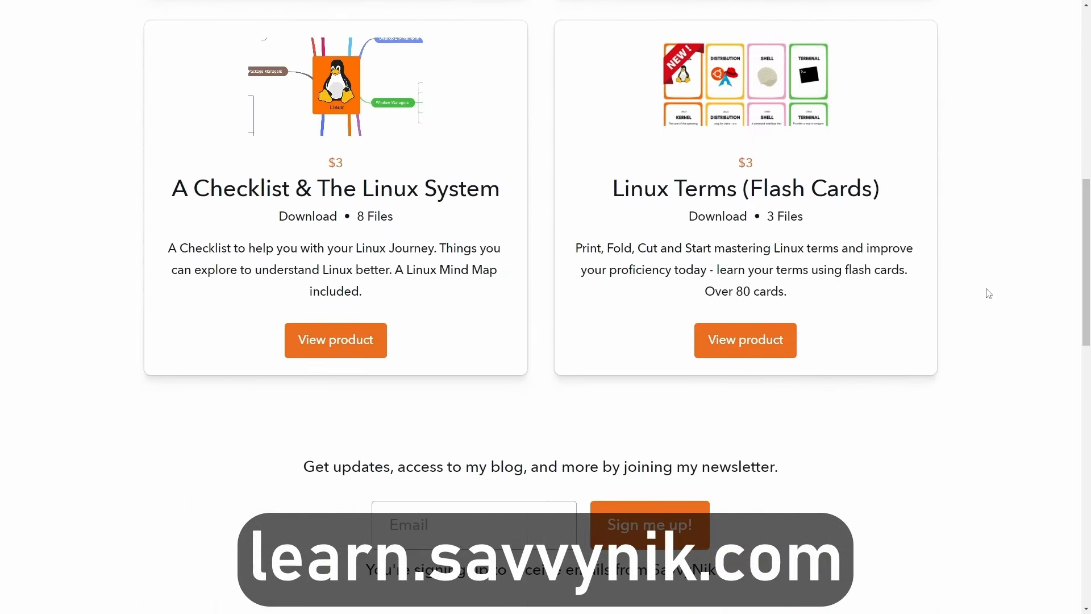
scroll("down", 3)
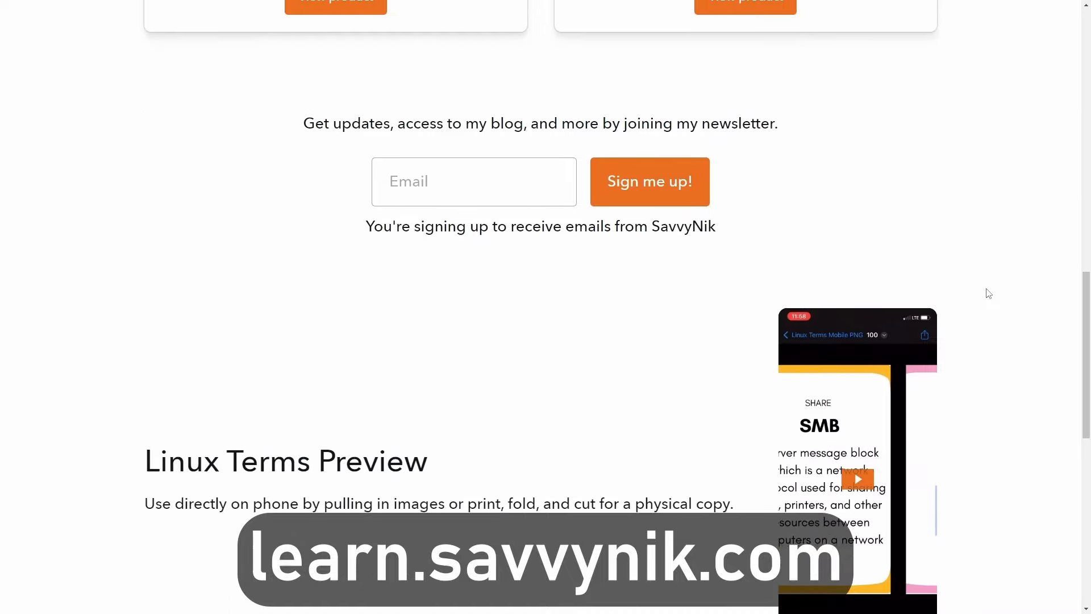